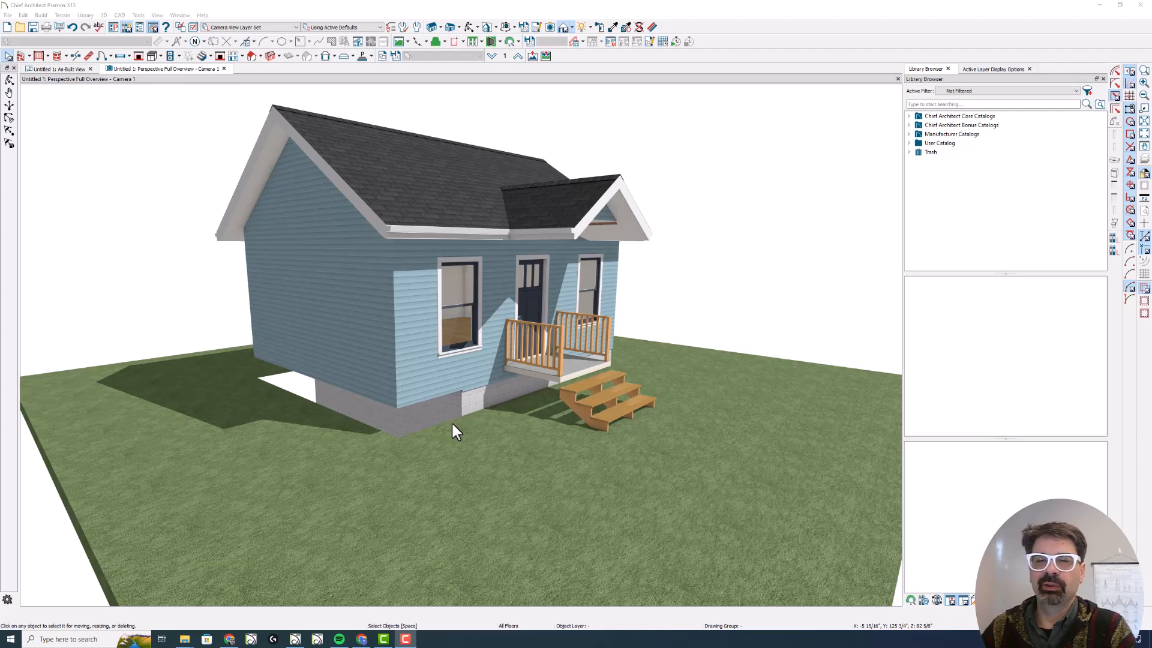
{"action": "mouse_move", "coordinate": [448, 407]}
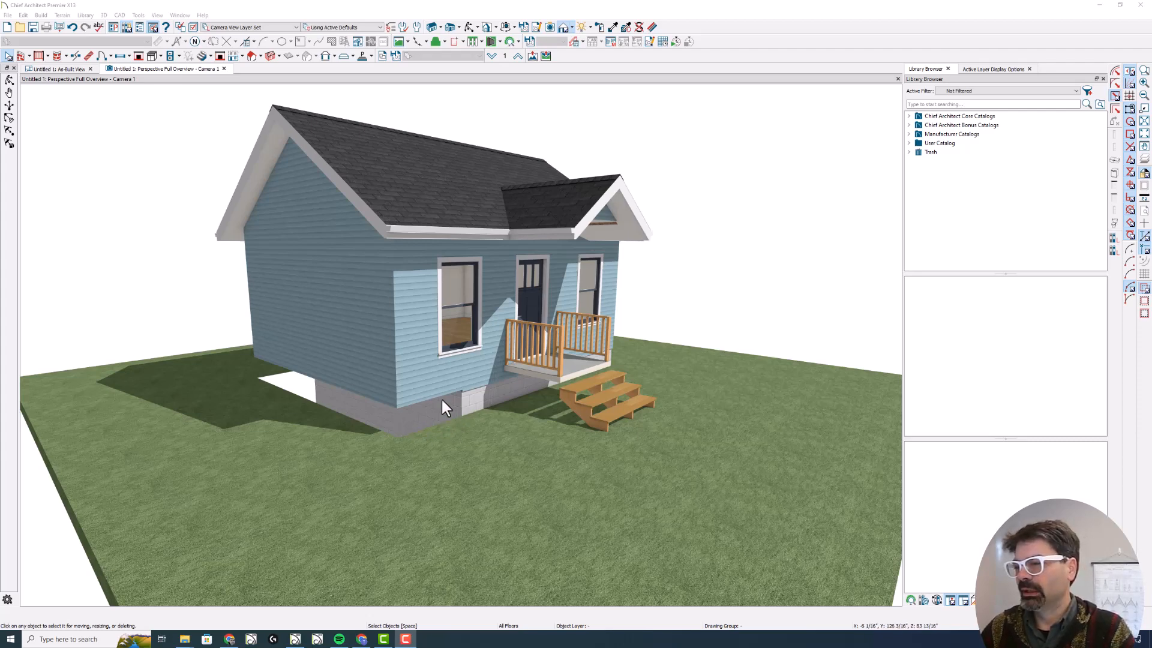
{"action": "mouse_move", "coordinate": [397, 419]}
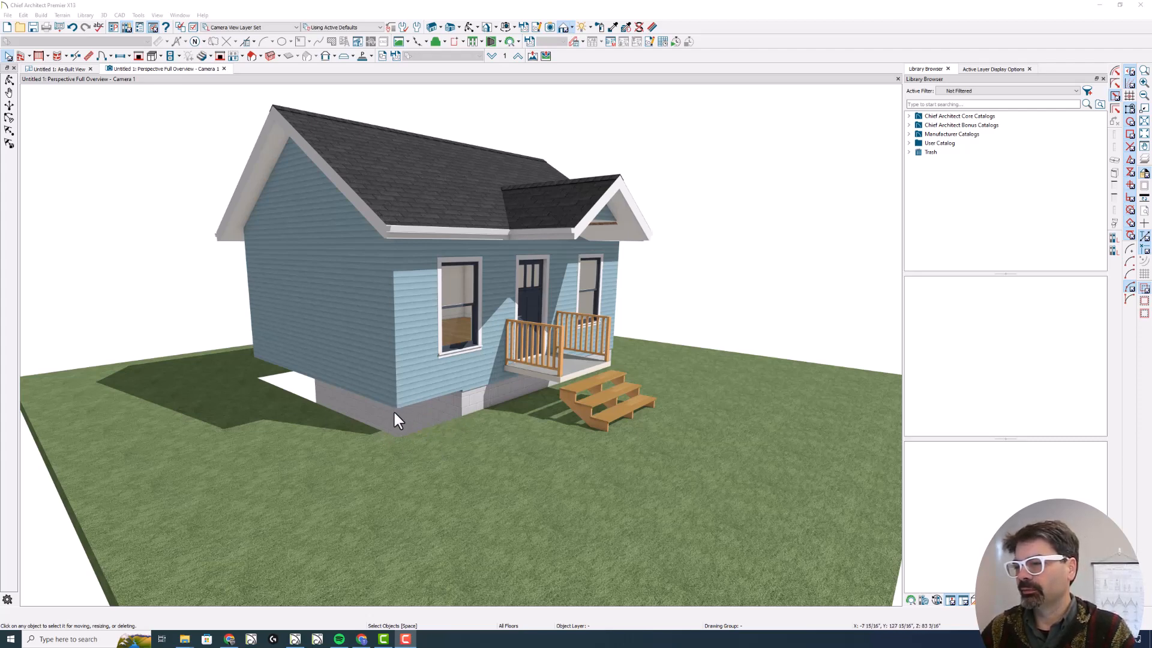
{"action": "mouse_move", "coordinate": [432, 412]}
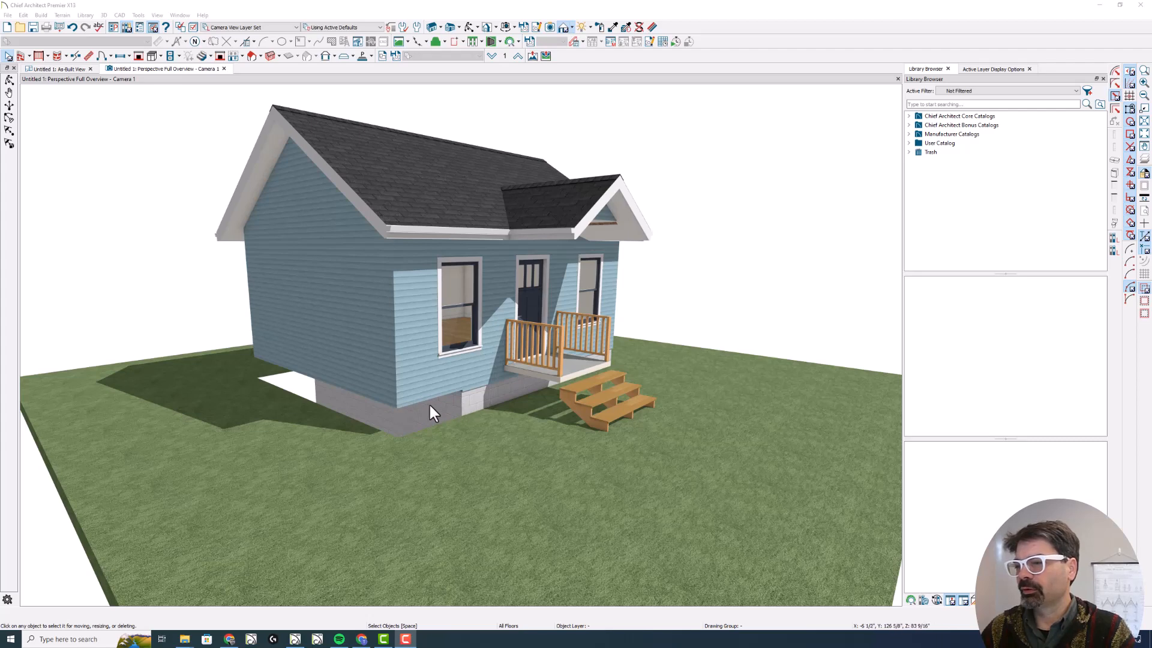
{"action": "mouse_move", "coordinate": [460, 412]}
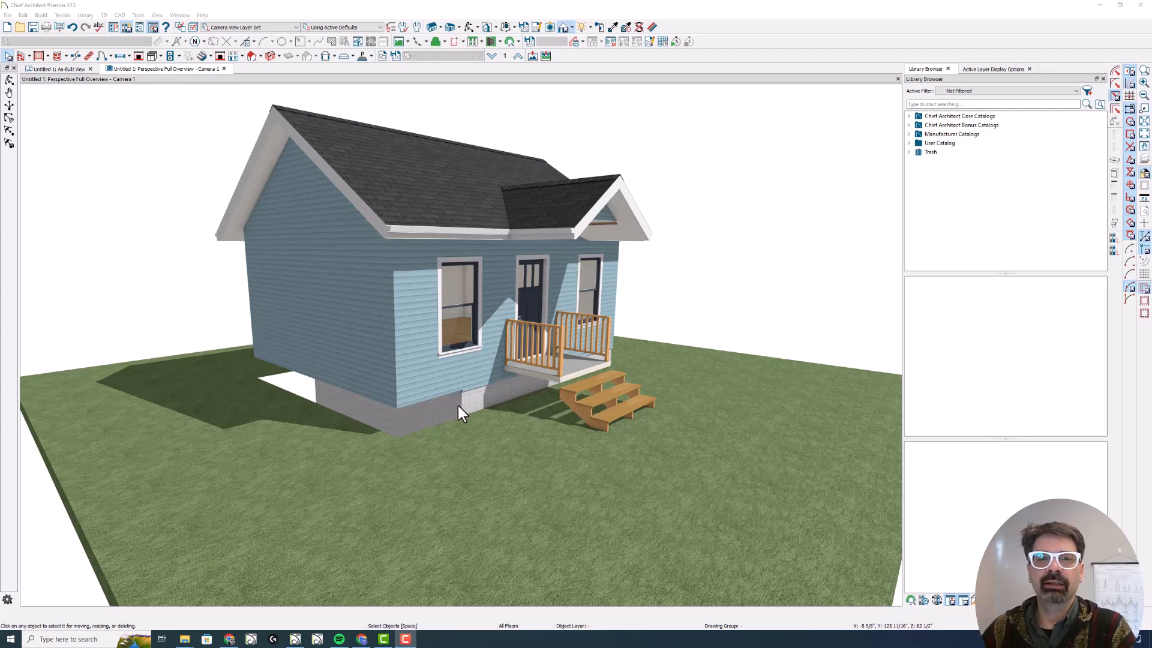
{"action": "mouse_move", "coordinate": [371, 444]}
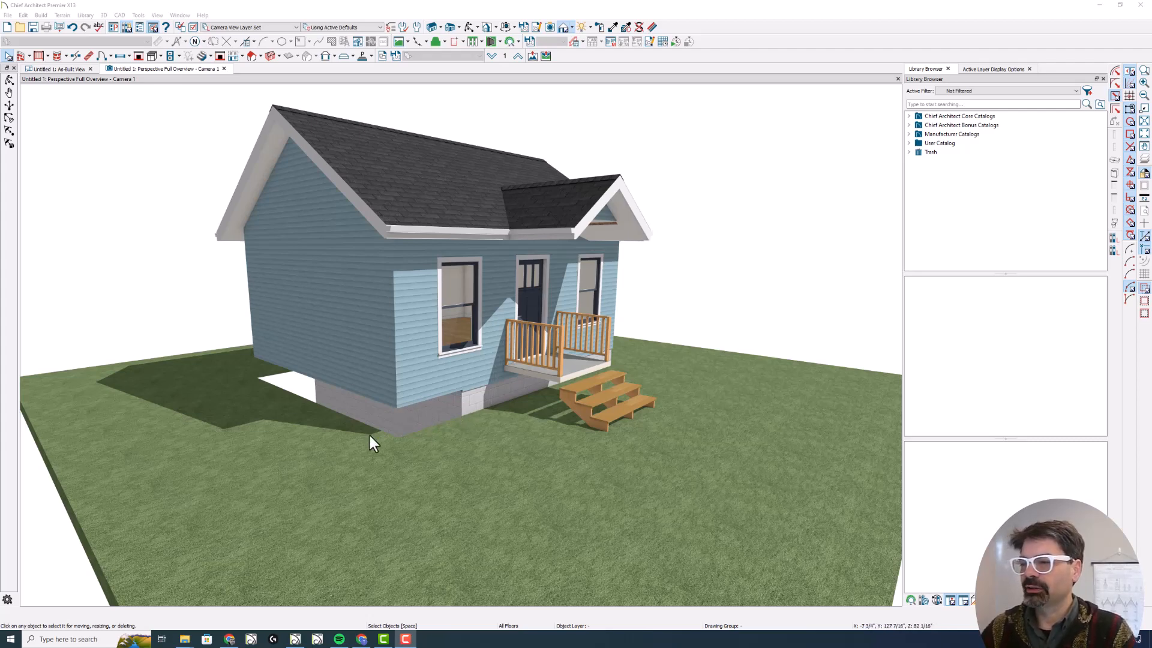
{"action": "mouse_move", "coordinate": [433, 450]}
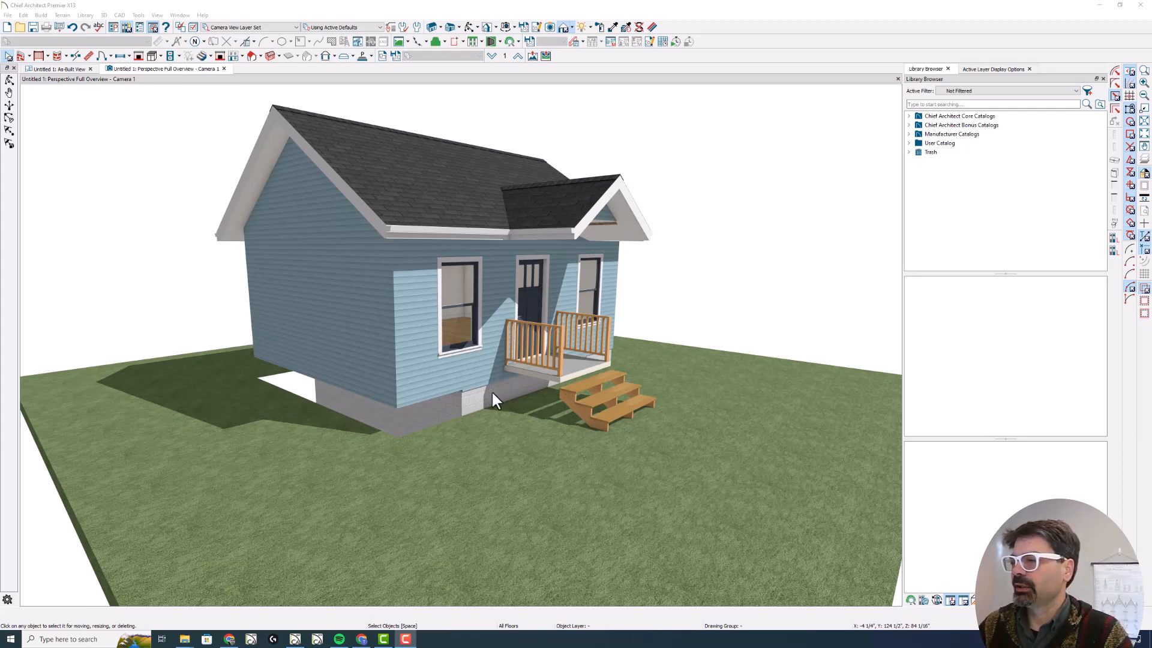
{"action": "mouse_move", "coordinate": [483, 416]}
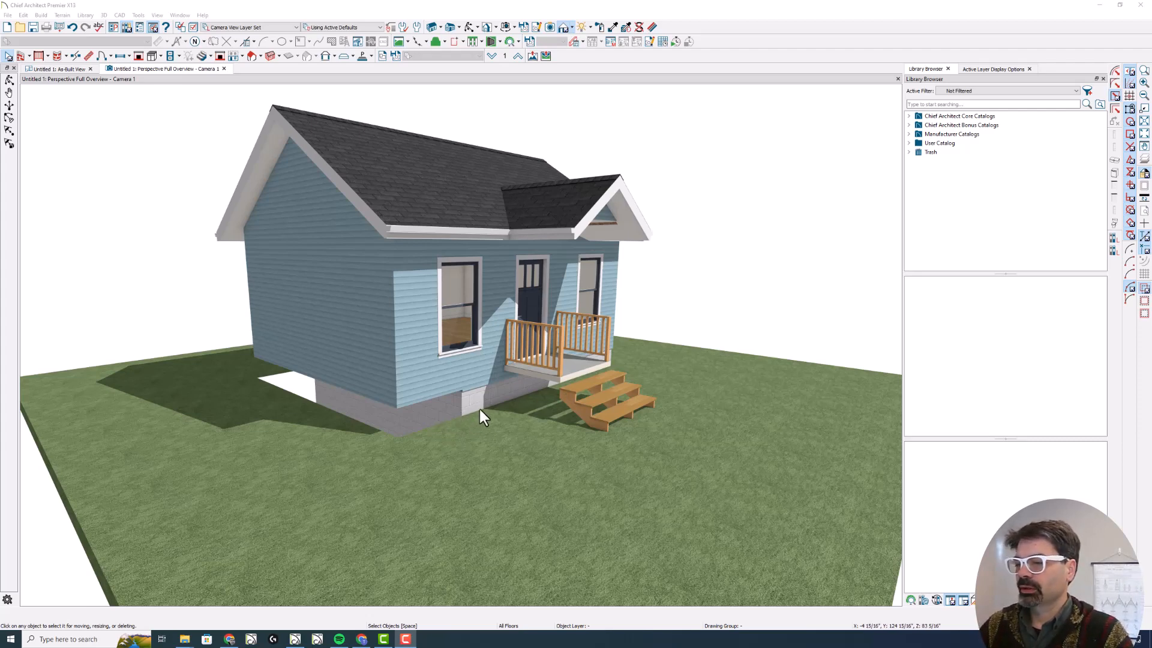
{"action": "mouse_move", "coordinate": [481, 412]}
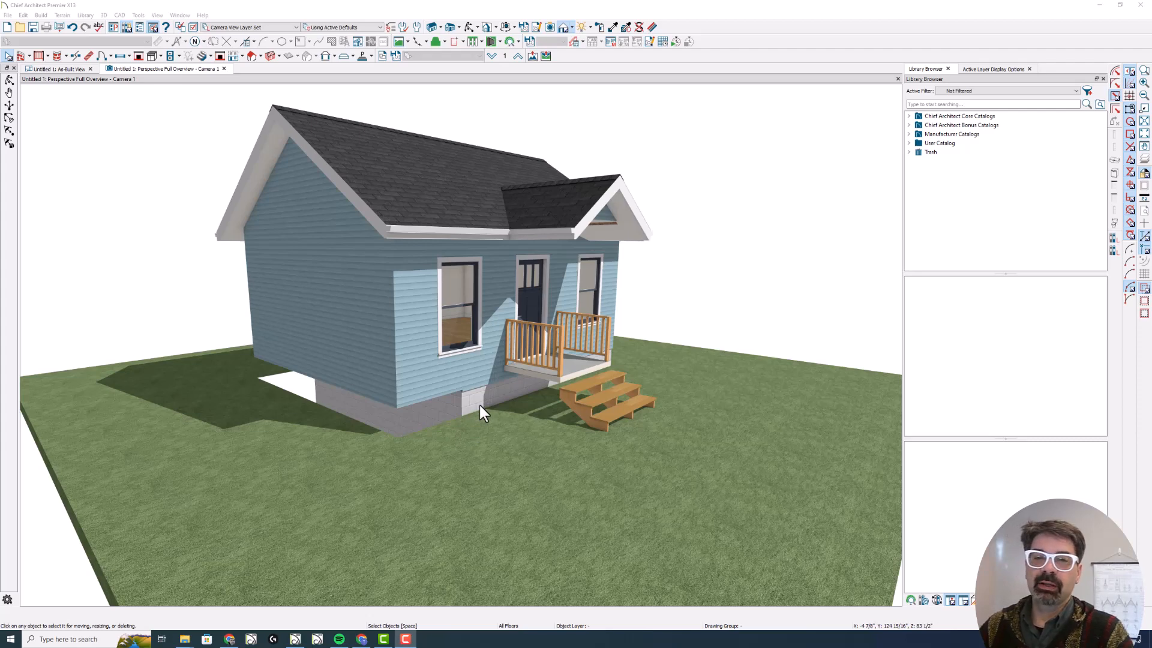
{"action": "mouse_move", "coordinate": [371, 381]}
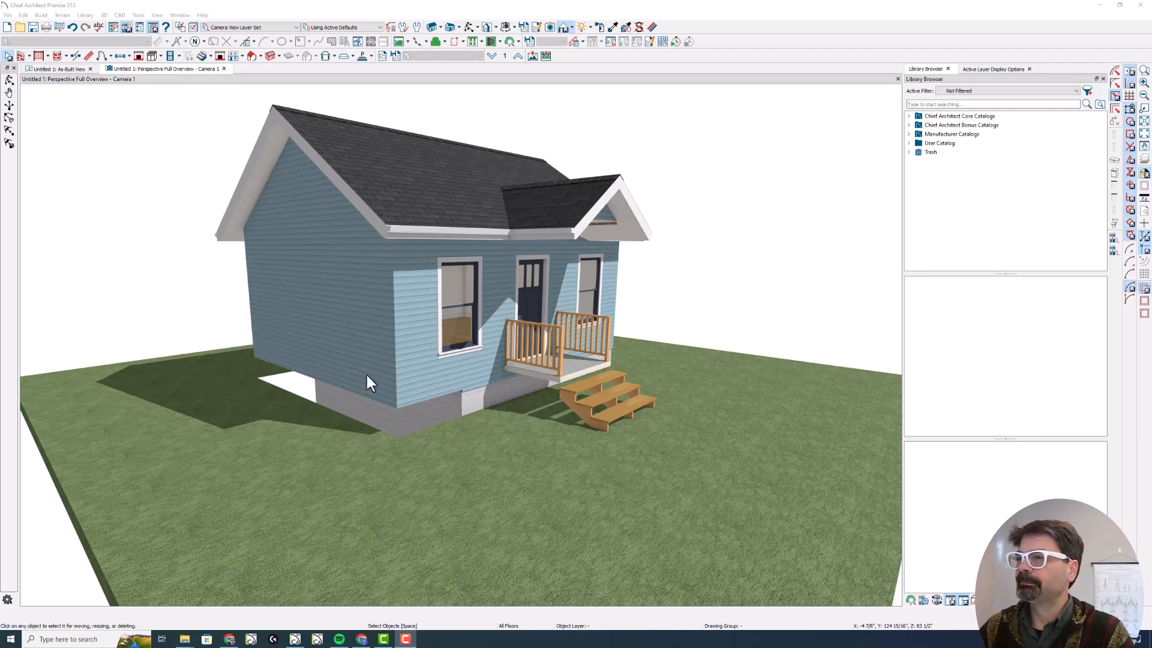
{"action": "mouse_move", "coordinate": [433, 498]}
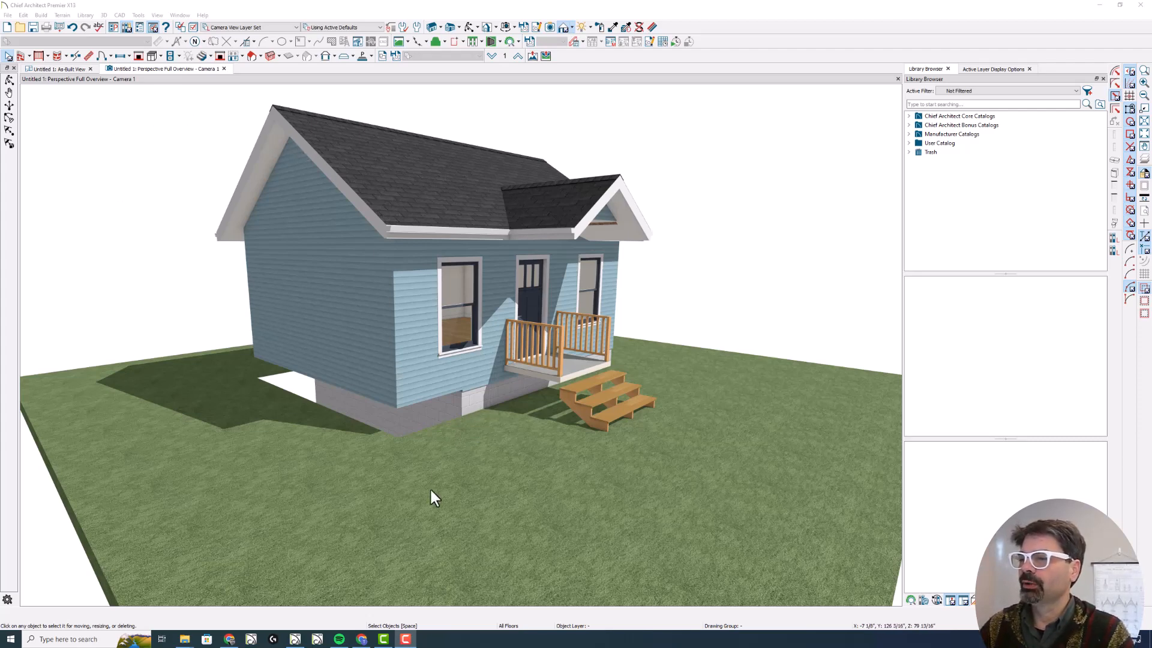
Step: Enable Hide Terrain Intersected by Building in the terrain's General settings
{"action": "left_click", "coordinate": [434, 492]}
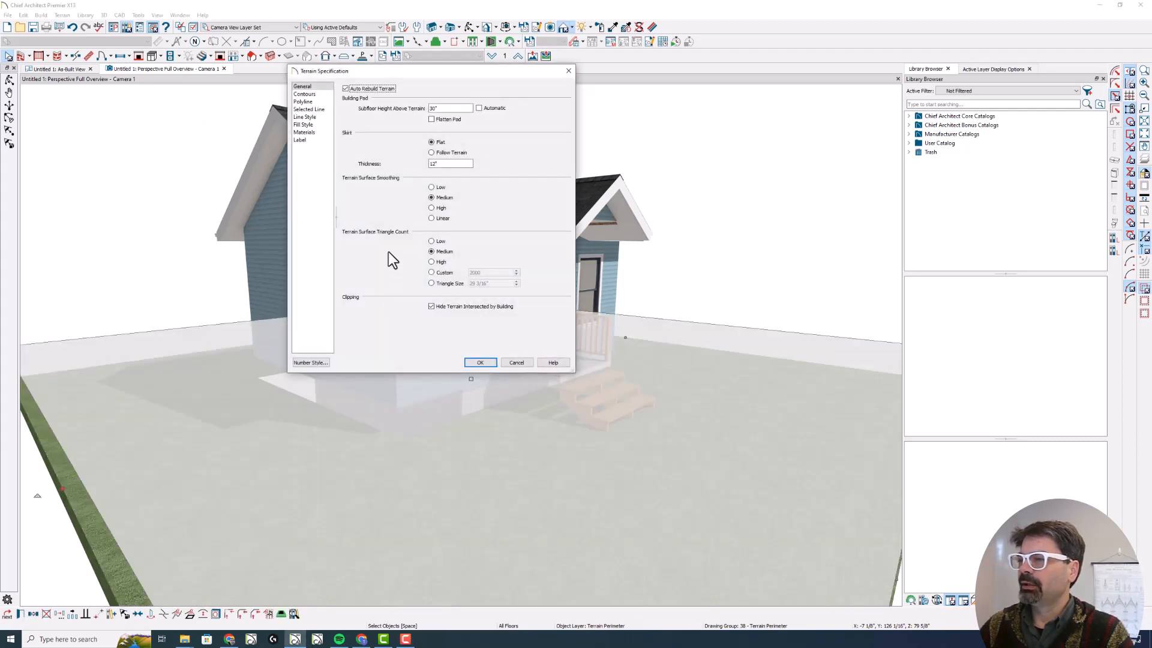
{"action": "mouse_move", "coordinate": [360, 308]}
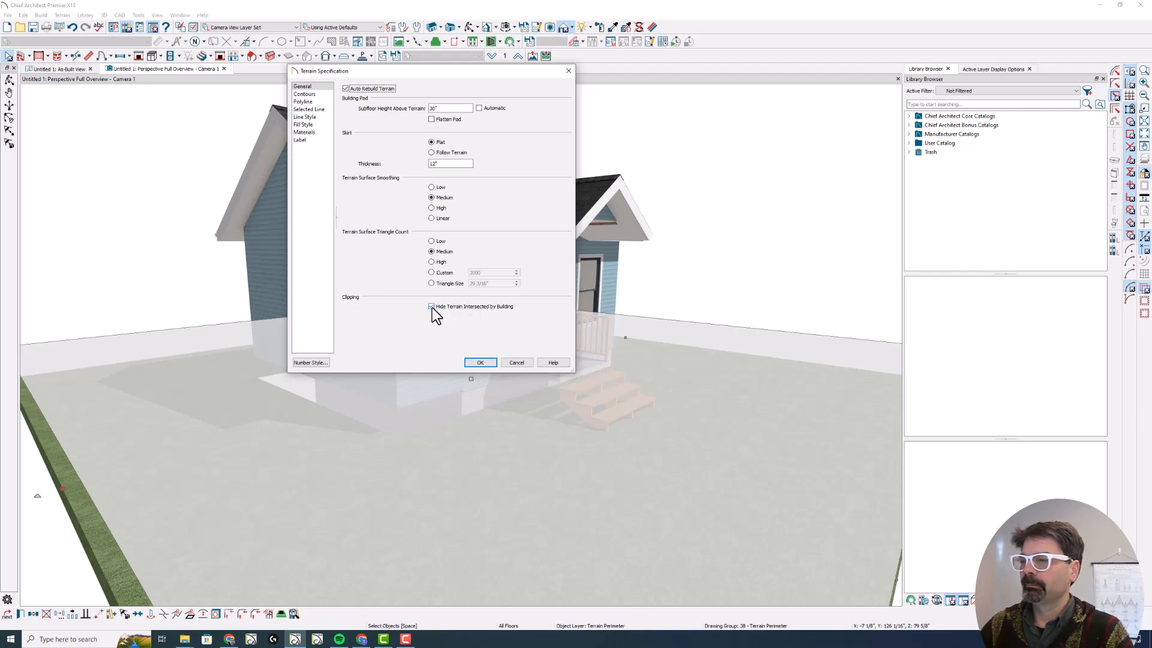
{"action": "left_click", "coordinate": [431, 306]}
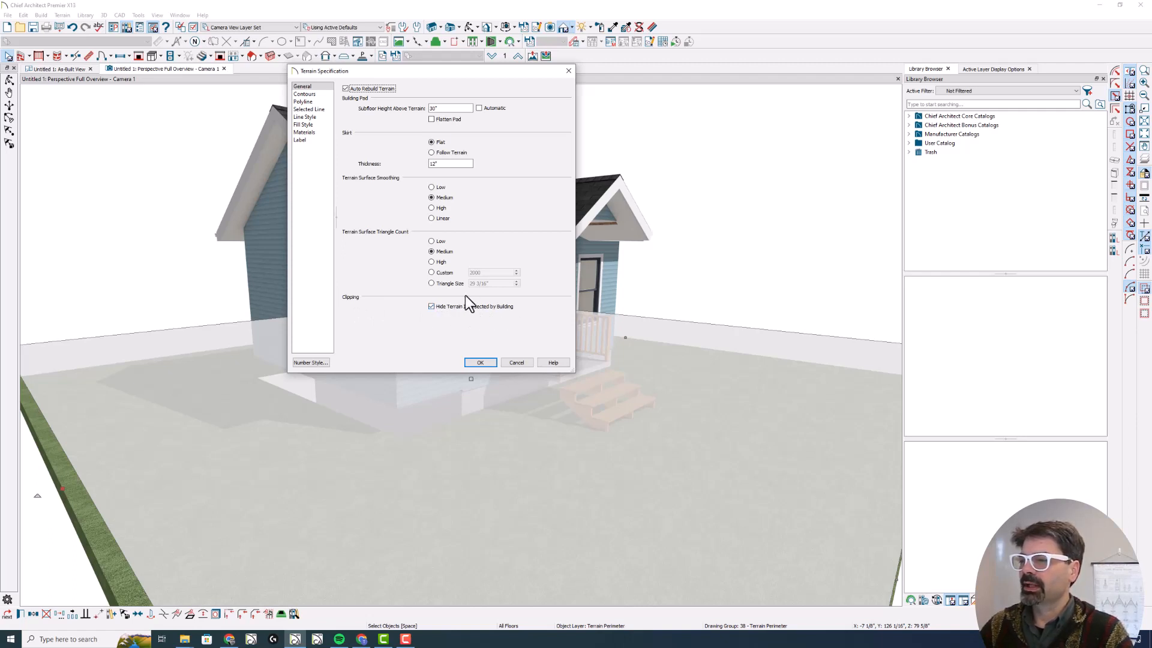
{"action": "mouse_move", "coordinate": [413, 314]}
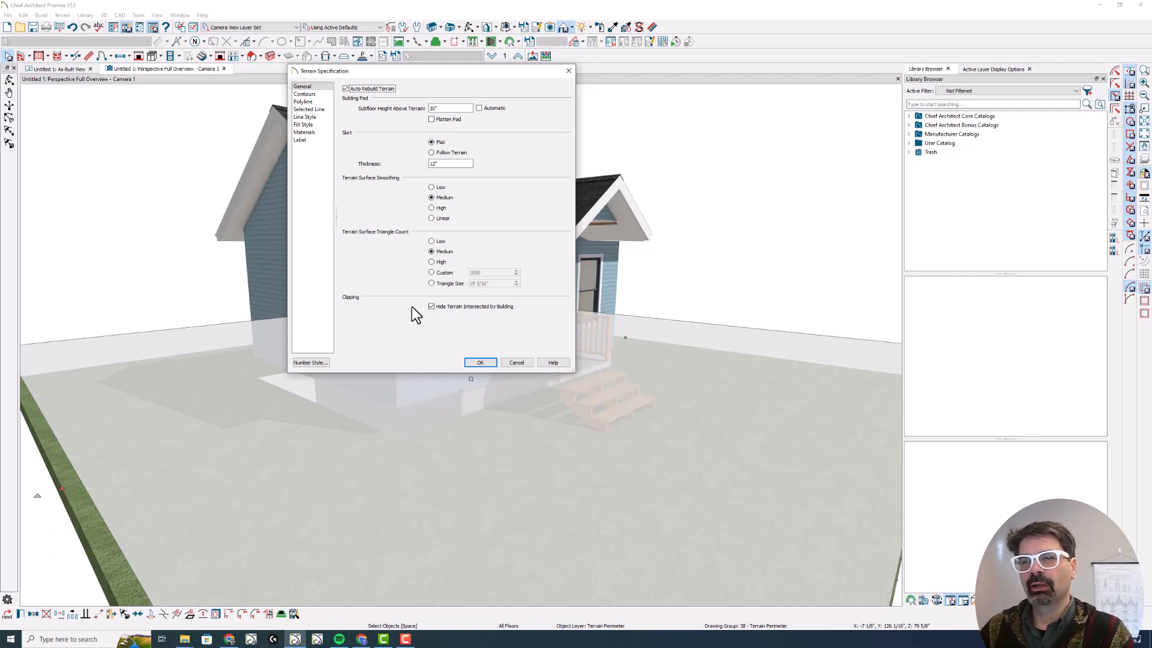
Step: Confirm the terrain settings, then inspect the terrain perimeter's specification from the As-Built plan view
{"action": "left_click", "coordinate": [481, 362]}
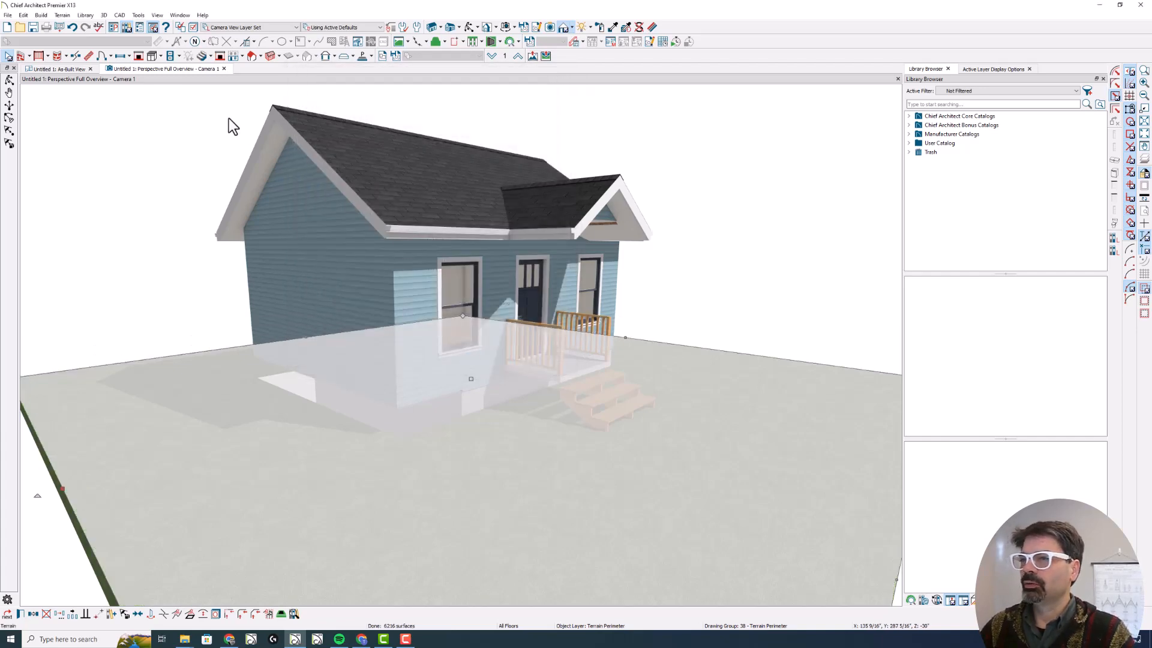
{"action": "left_click", "coordinate": [57, 68]}
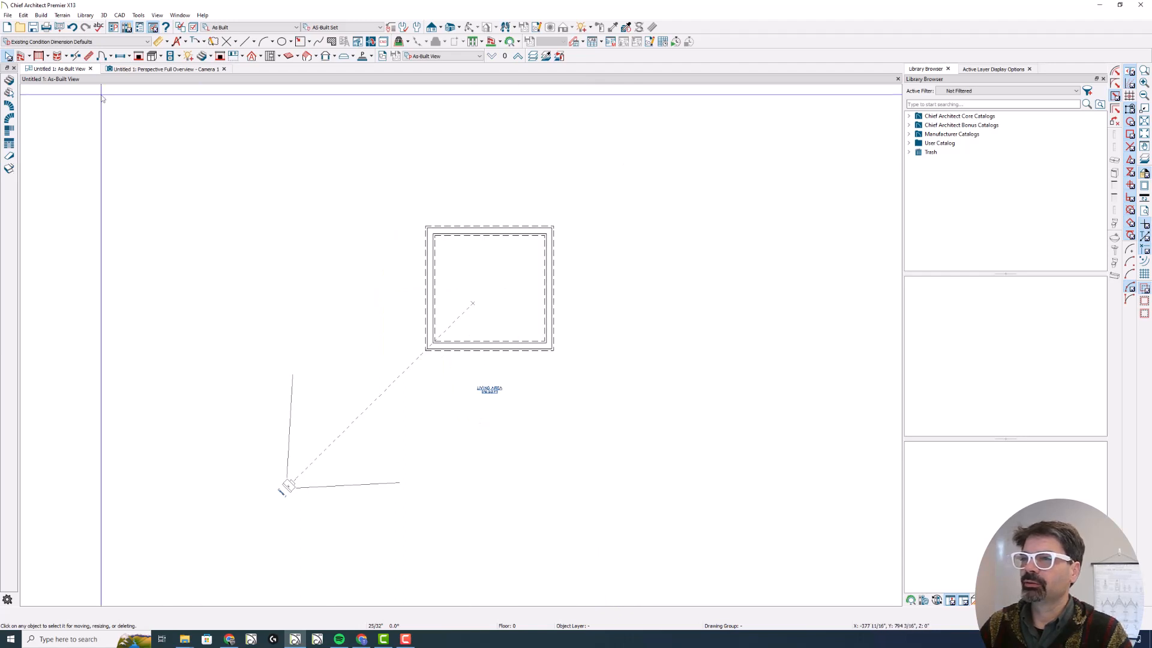
{"action": "left_click", "coordinate": [61, 15]}
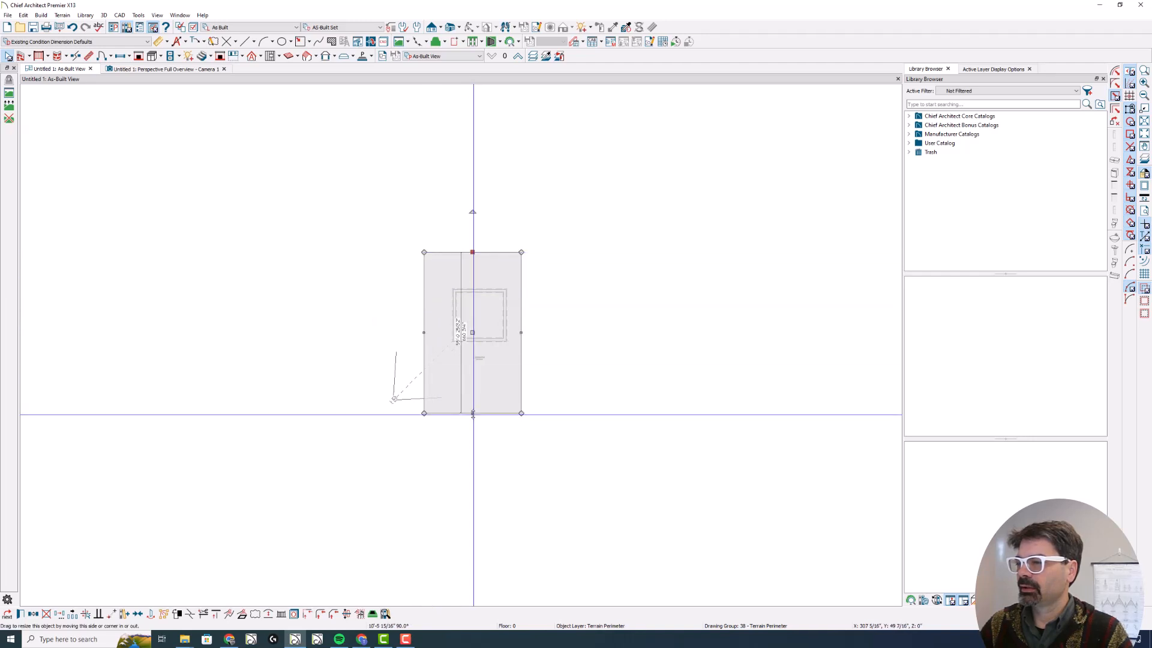
{"action": "double_click", "coordinate": [473, 333]}
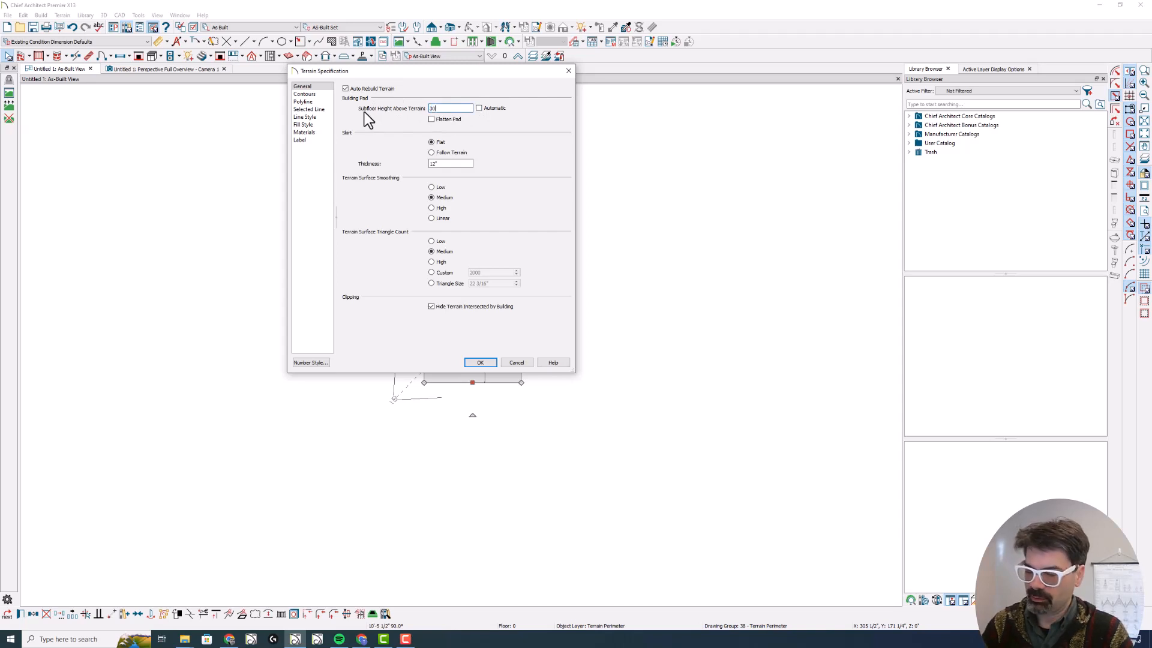
{"action": "left_click", "coordinate": [481, 362]}
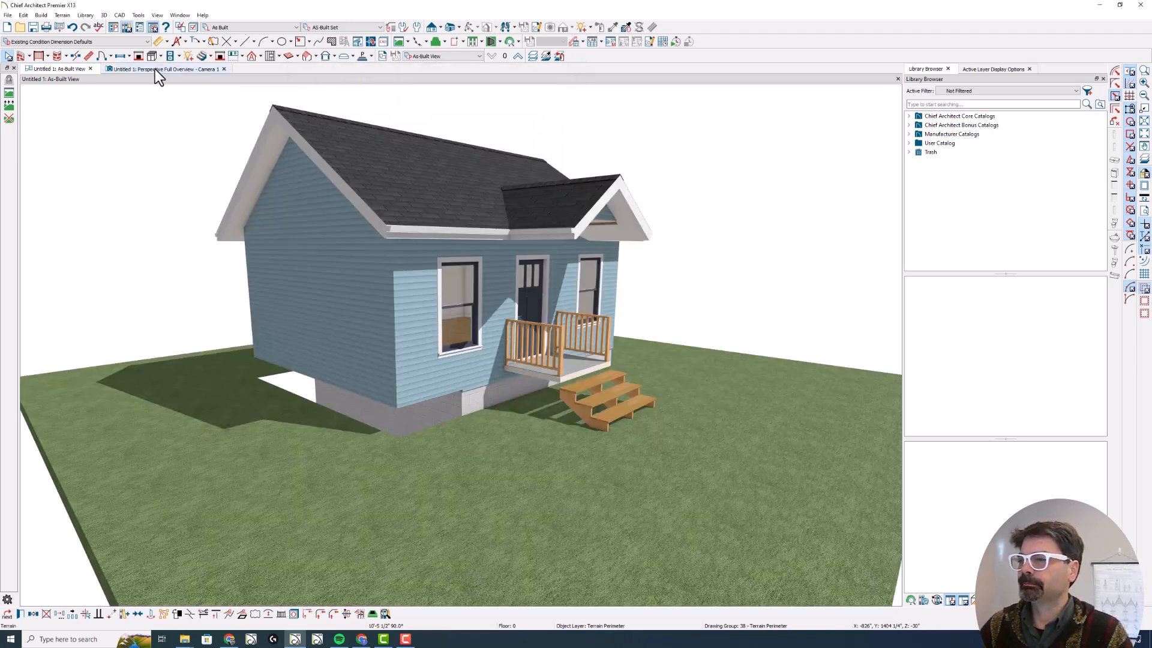
Step: From the Perspective Full Overview, toggle Hide Terrain Intersected by Building and confirm
{"action": "left_click", "coordinate": [166, 68]}
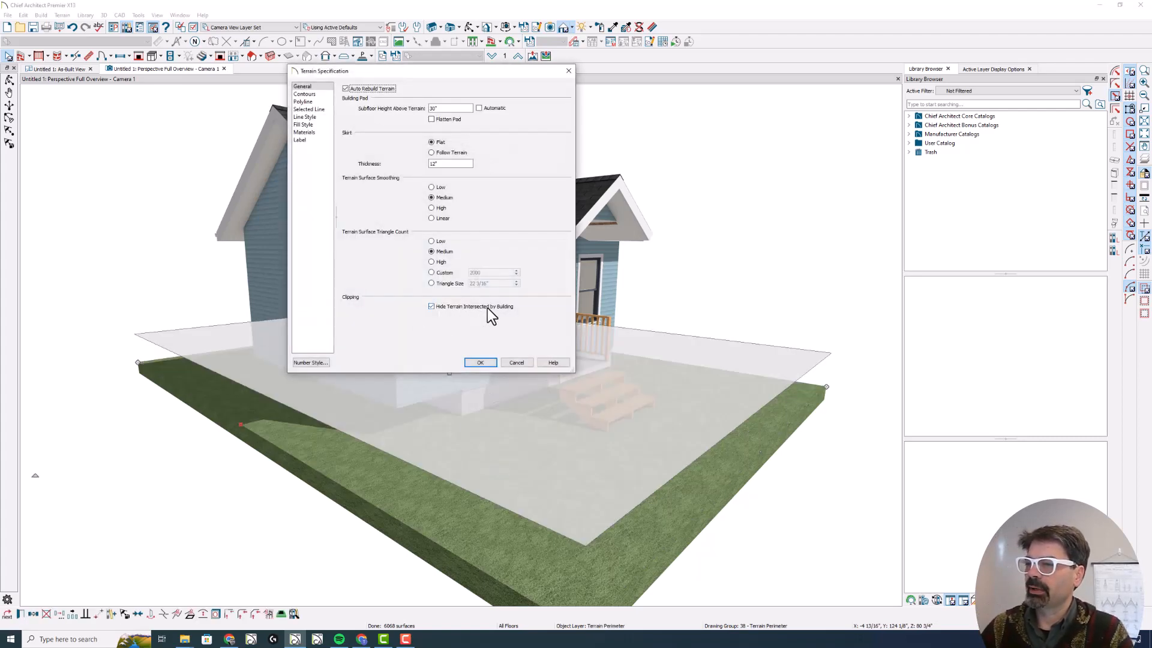
{"action": "left_click", "coordinate": [480, 362]}
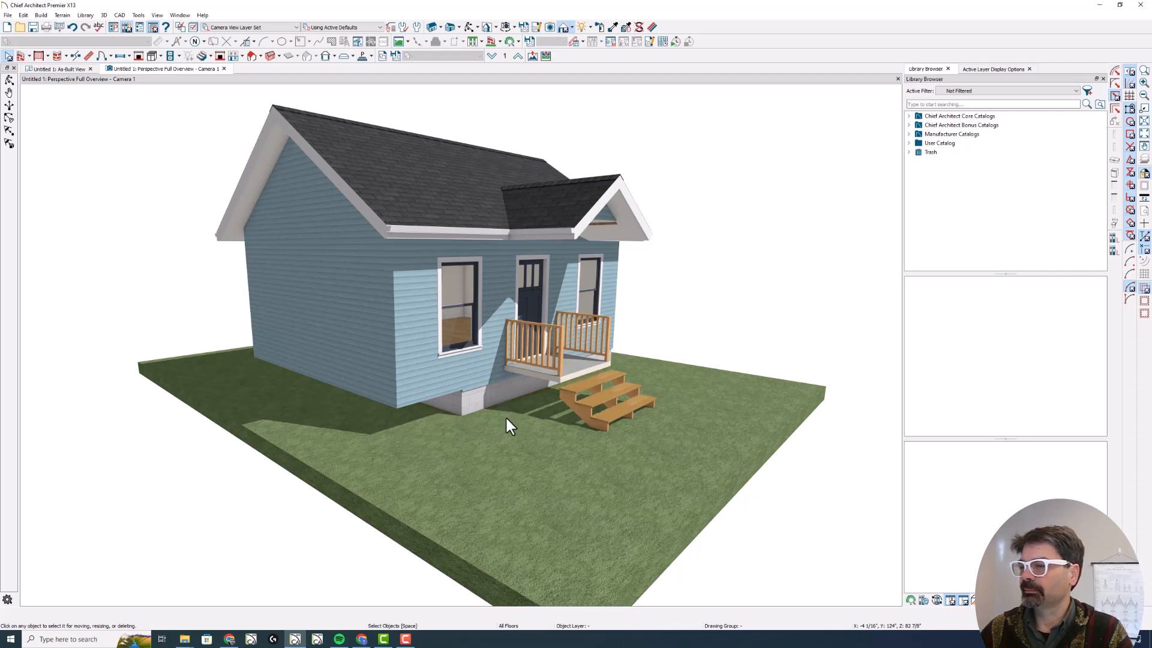
{"action": "mouse_move", "coordinate": [101, 52]}
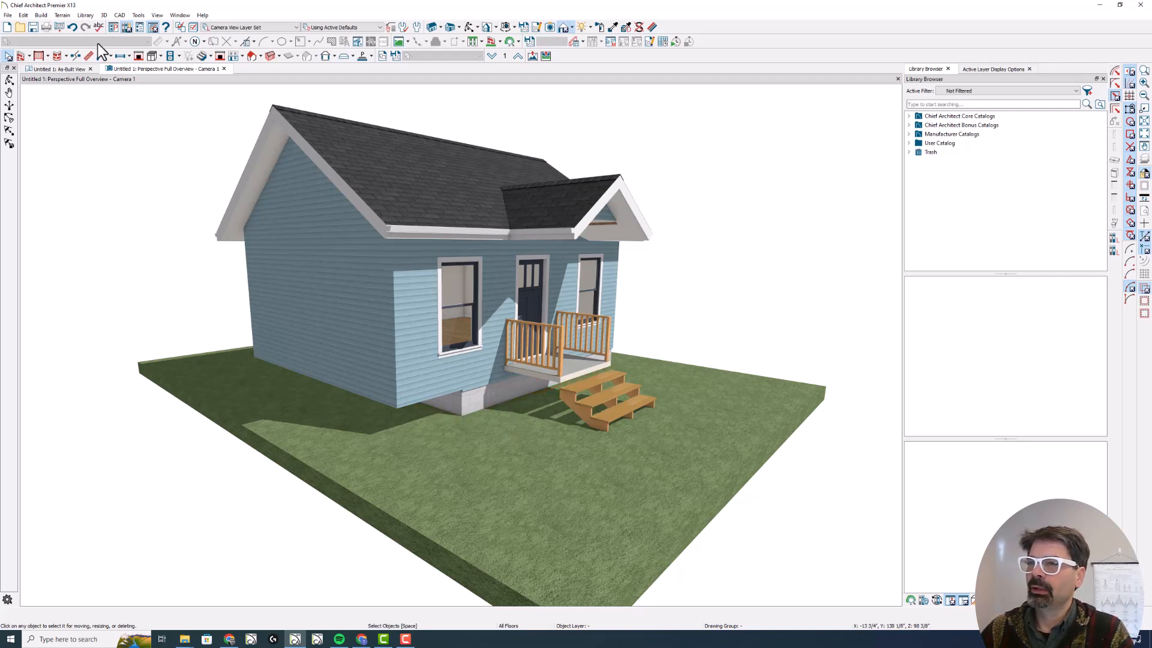
Step: Undo the last terrain change in the plan view and reopen the terrain perimeter's specification
{"action": "left_click", "coordinate": [56, 69]}
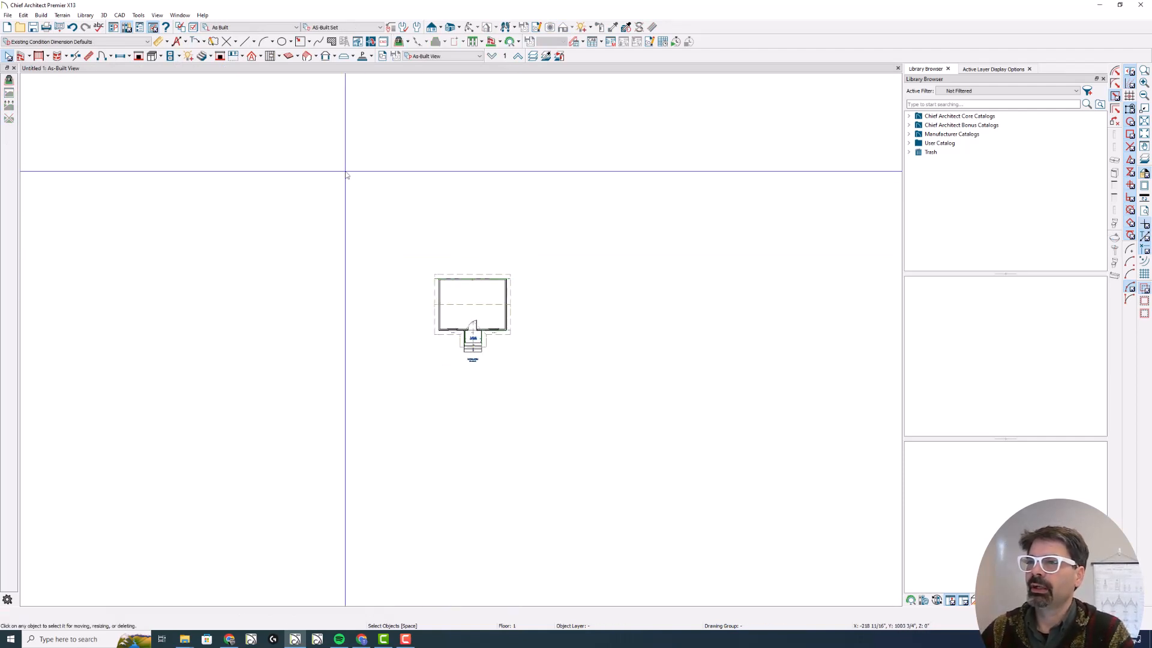
{"action": "left_click", "coordinate": [72, 28]}
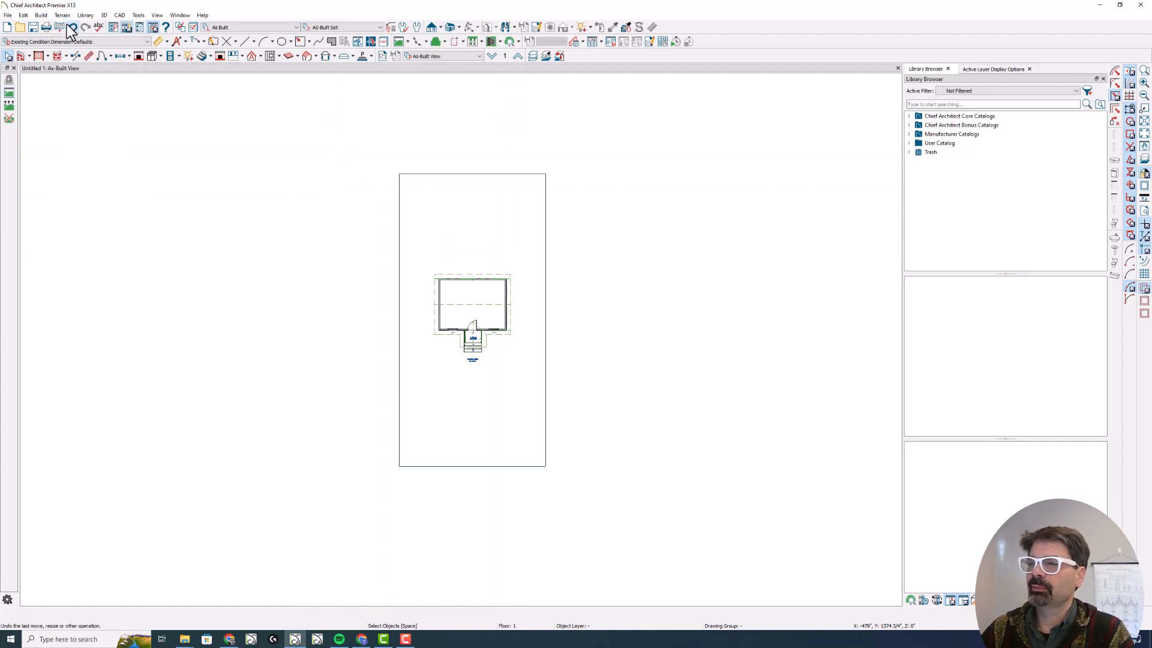
{"action": "left_click", "coordinate": [472, 319]}
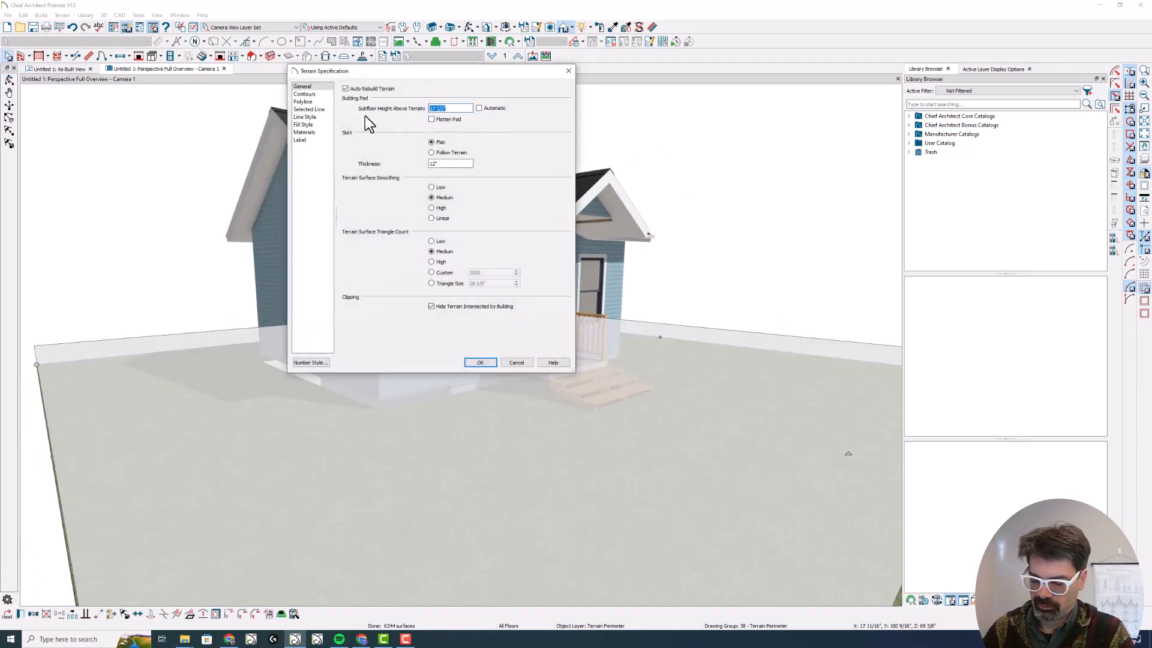
Step: Confirm the settings, reopen the terrain and toggle Hide Terrain Intersected by Building again
{"action": "left_click", "coordinate": [481, 363]}
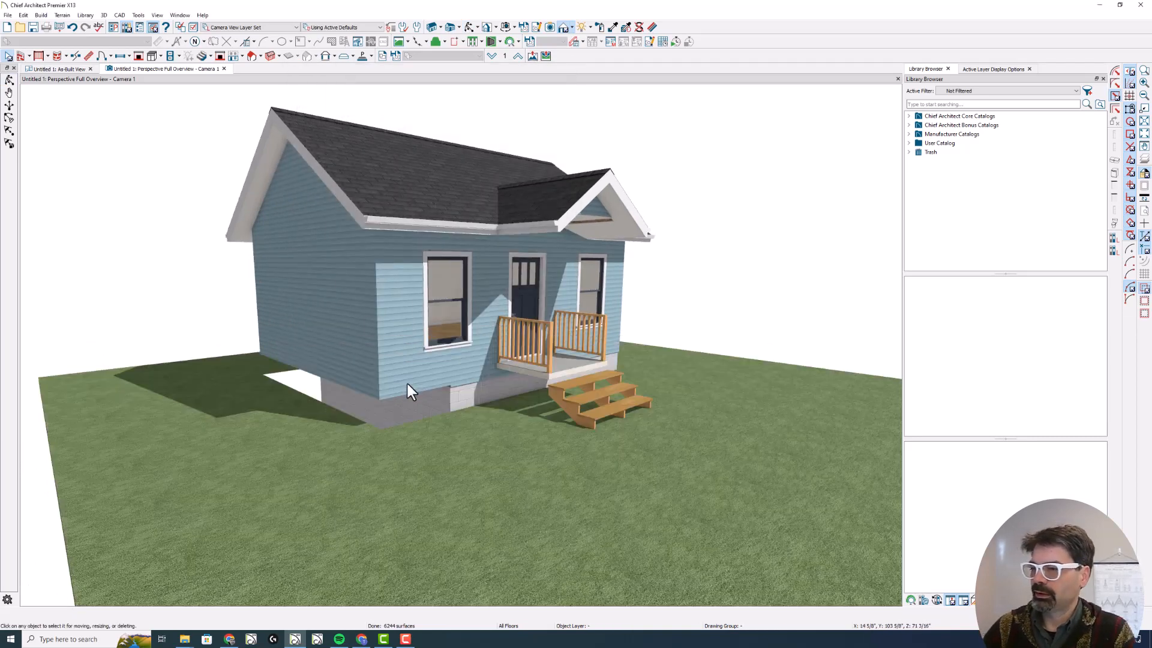
{"action": "mouse_move", "coordinate": [404, 420]}
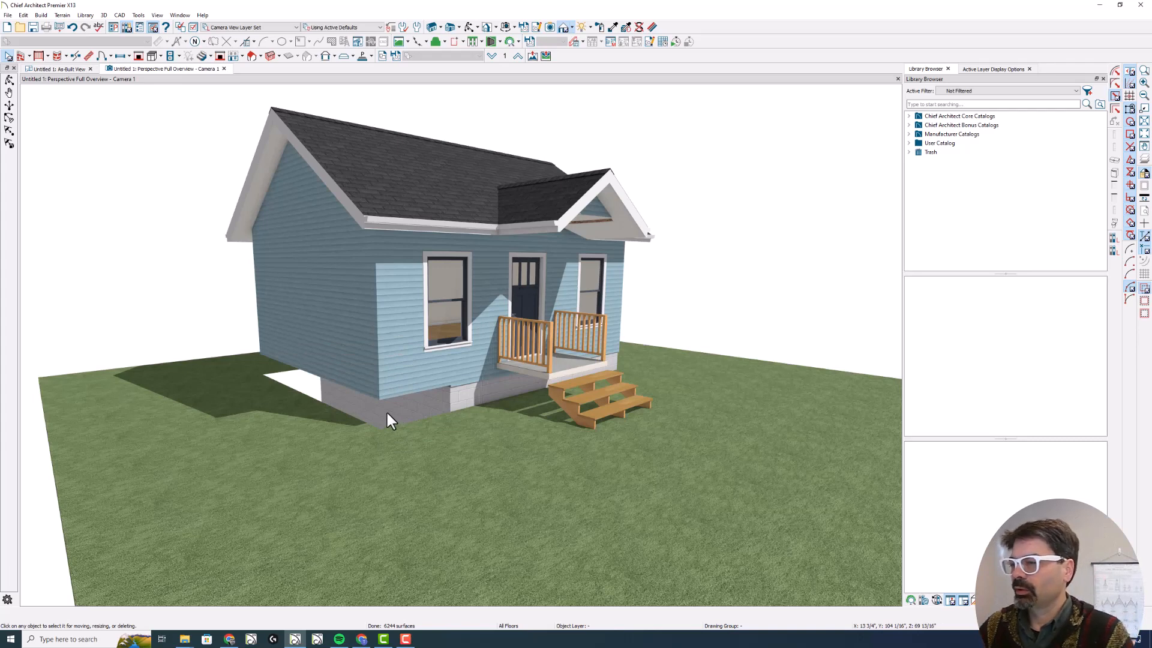
{"action": "double_click", "coordinate": [389, 419]}
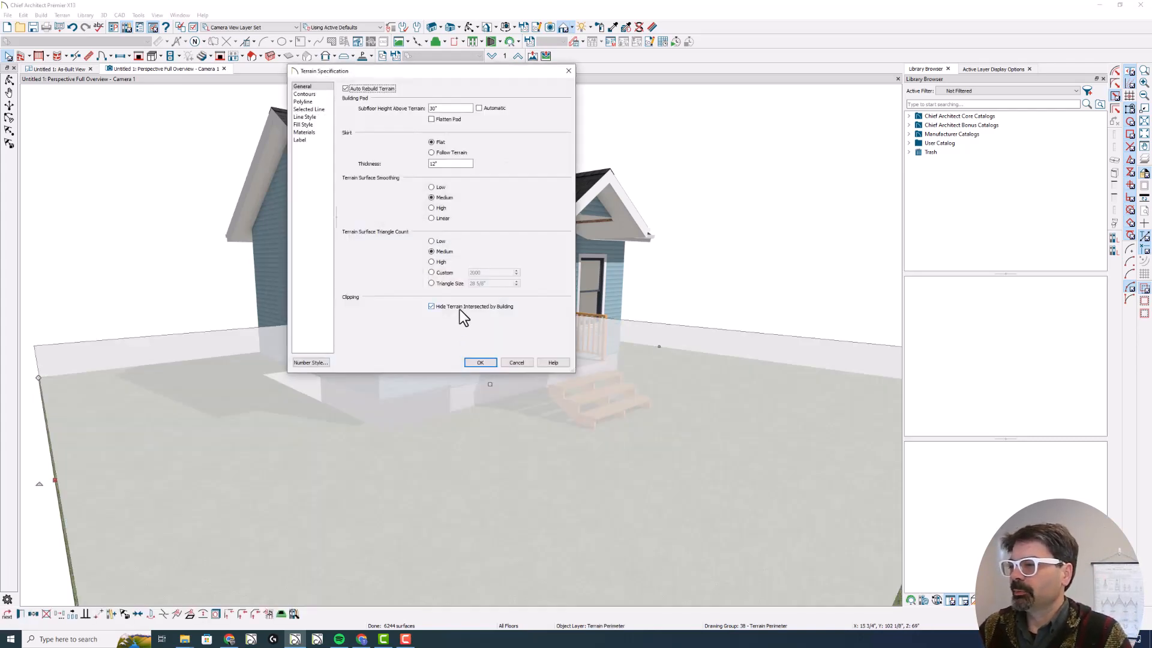
{"action": "left_click", "coordinate": [431, 306]}
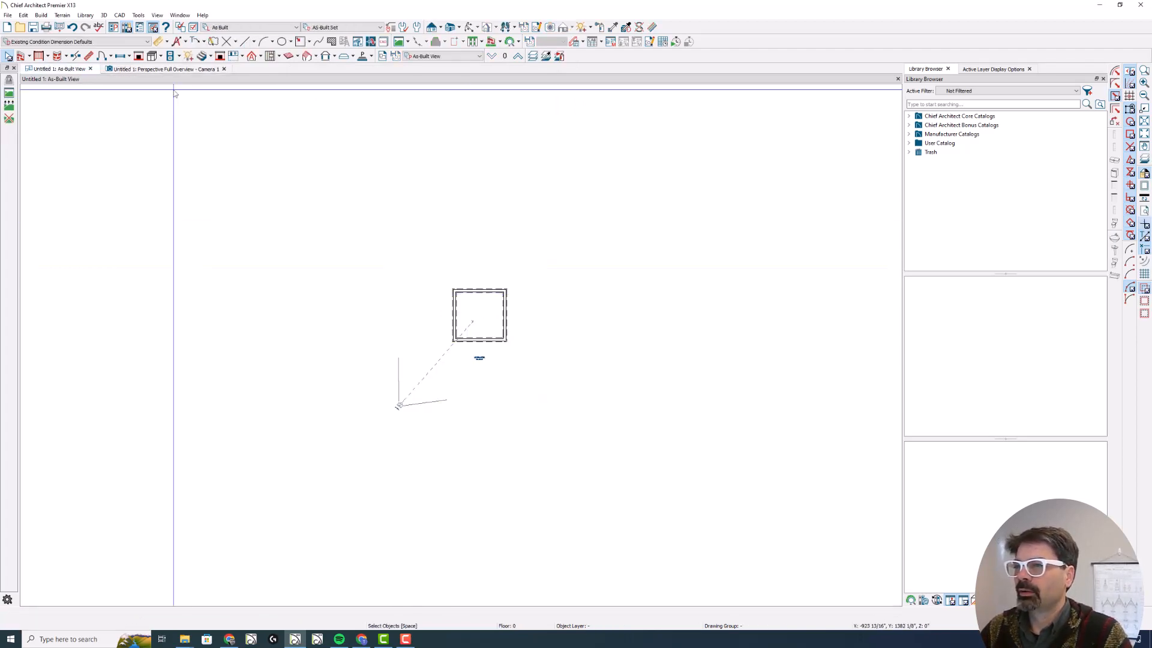
Step: Orbit the 3D overview toward the front porch and create a Full Camera view inside the house
{"action": "left_click", "coordinate": [165, 69]}
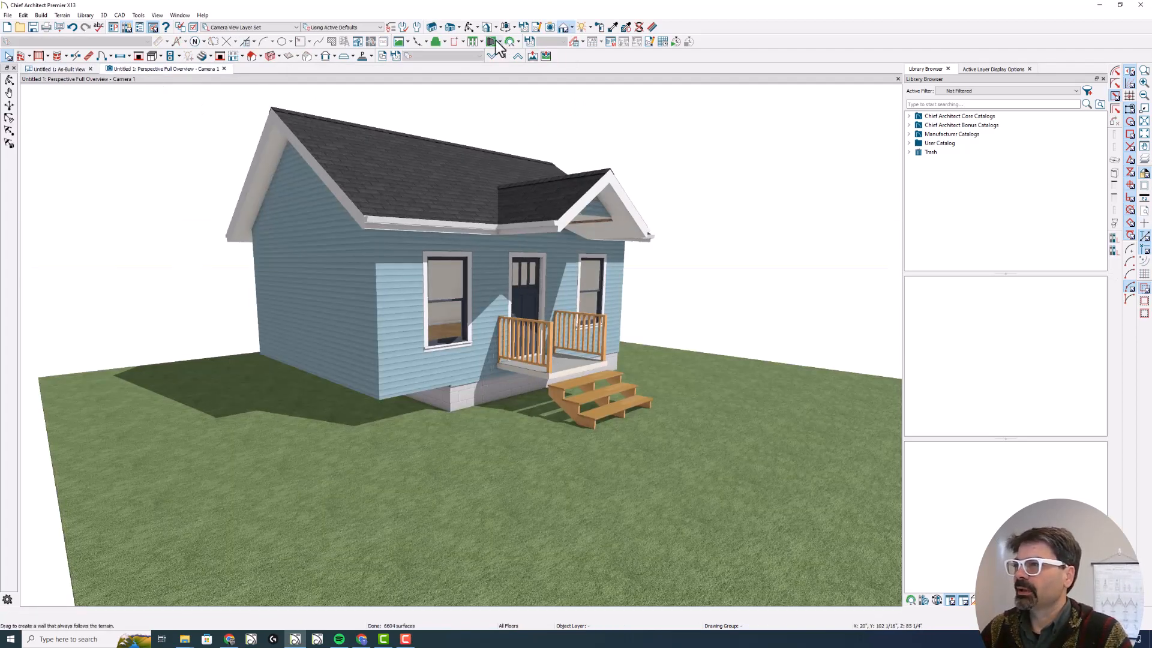
{"action": "left_click_drag", "start_coordinate": [456, 294], "coordinate": [551, 235]}
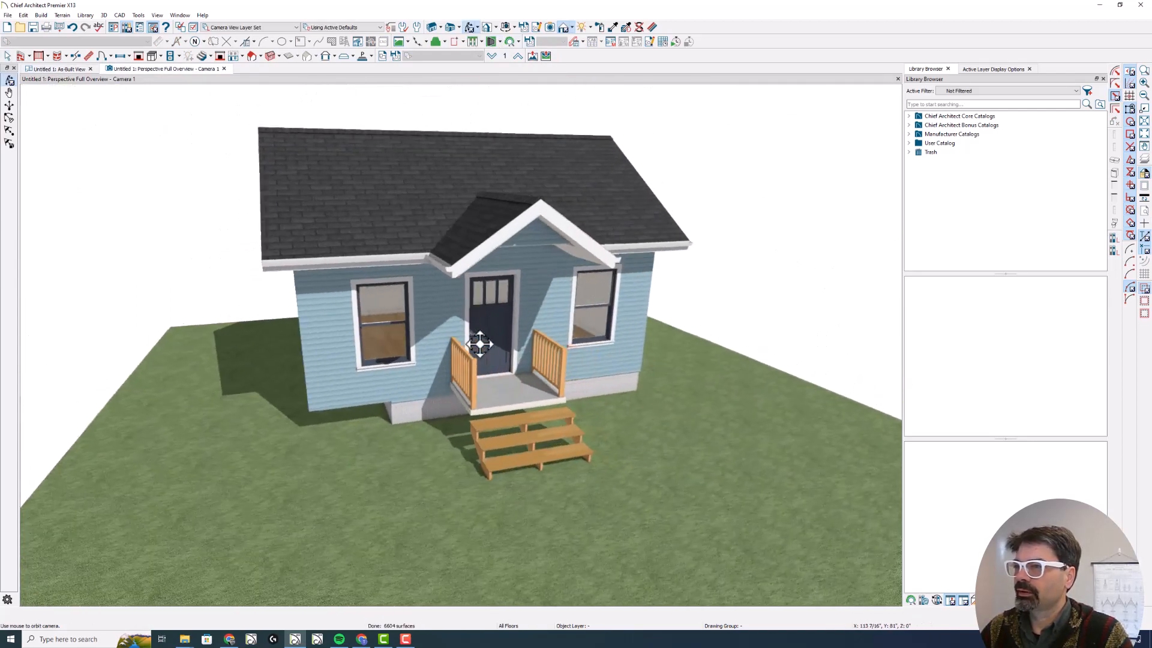
{"action": "left_click", "coordinate": [58, 68]}
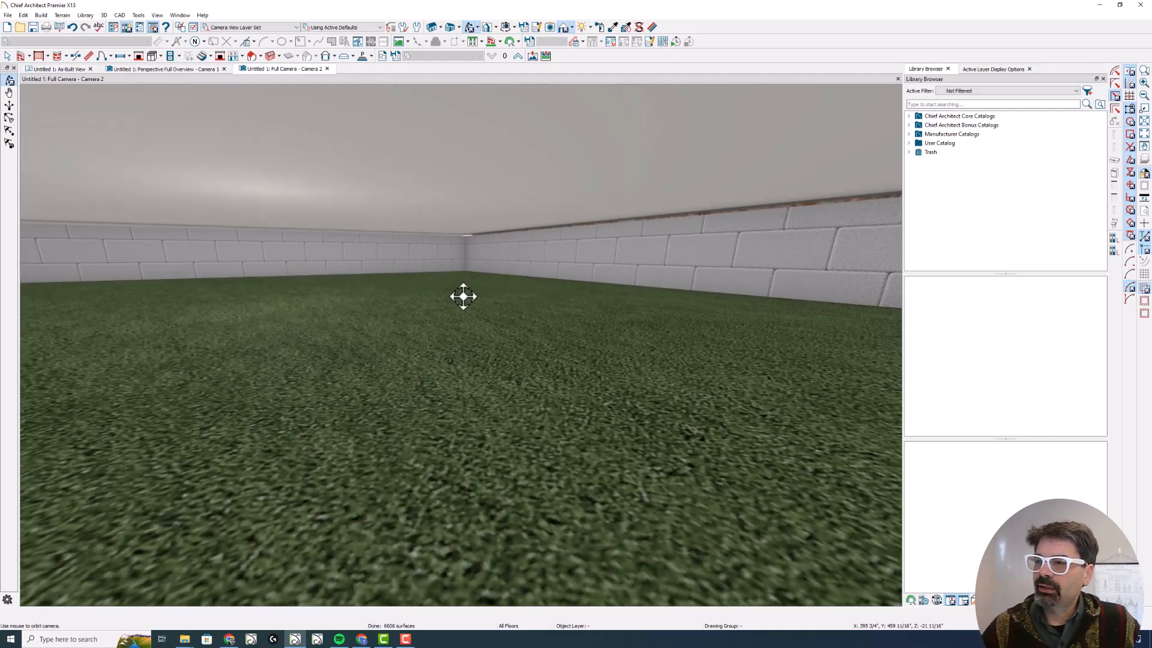
{"action": "mouse_move", "coordinate": [340, 385]}
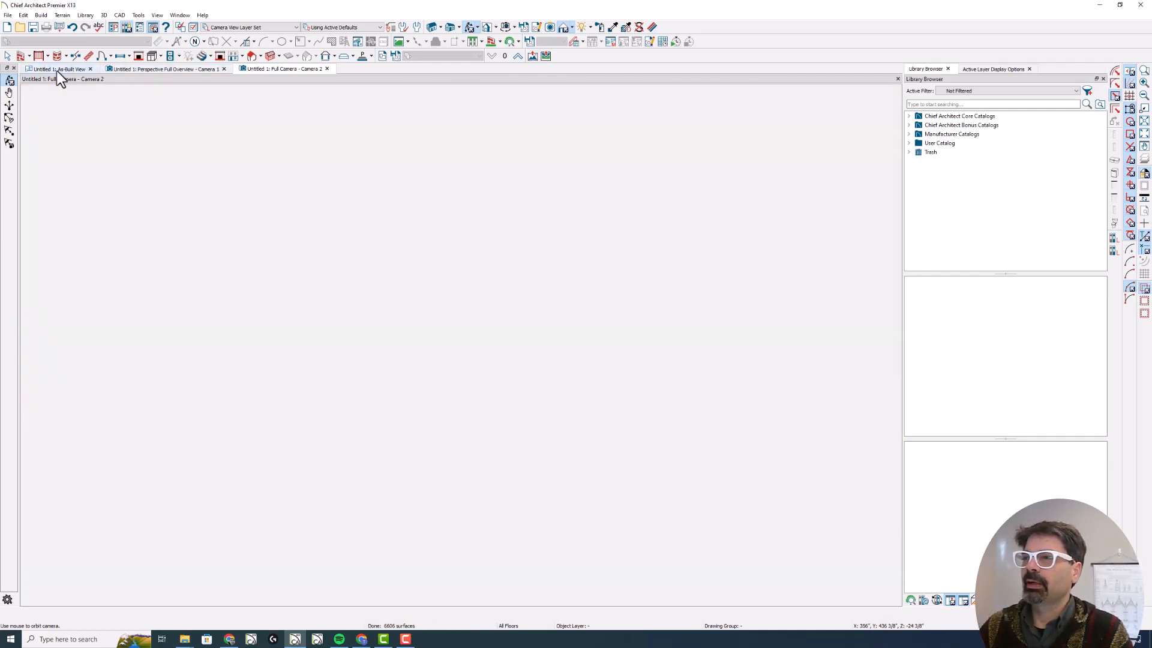
Step: Check the Perspective Full Overview, then settle on the As-Built plan showing both cameras
{"action": "left_click", "coordinate": [55, 69]}
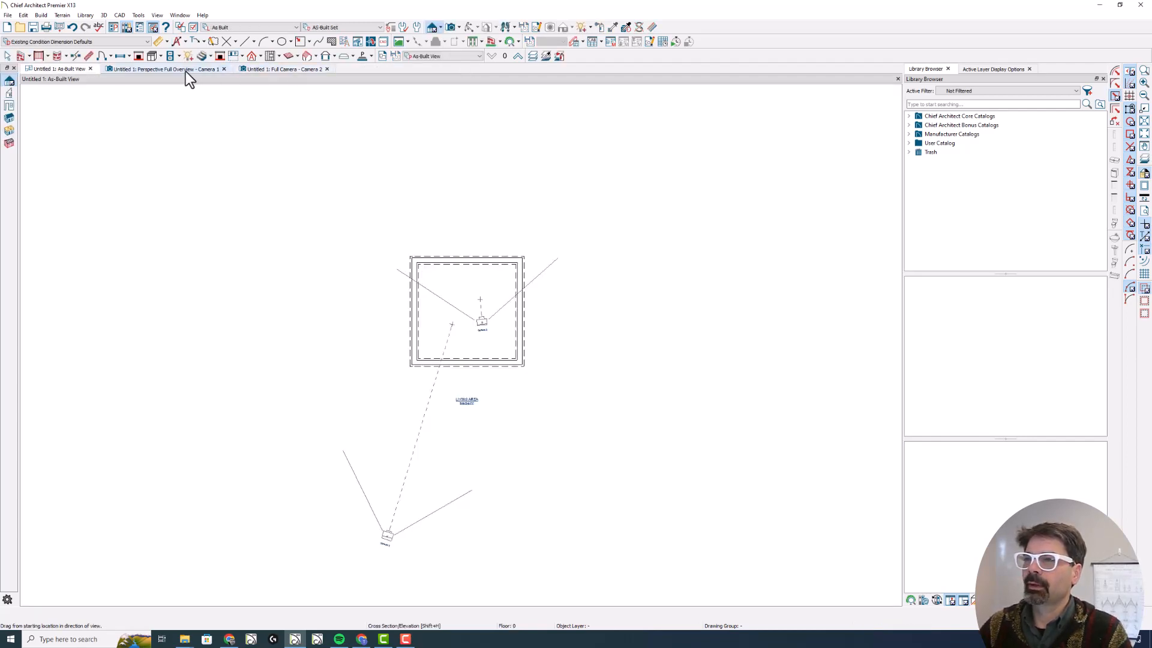
{"action": "left_click", "coordinate": [165, 68]}
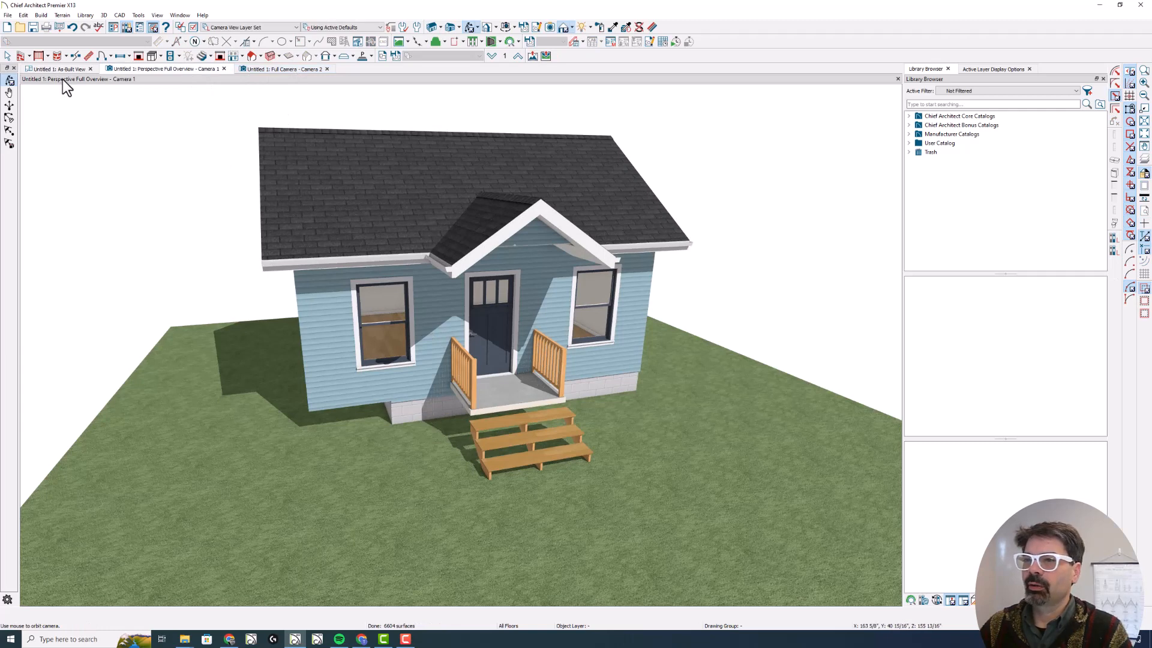
{"action": "left_click", "coordinate": [57, 69]}
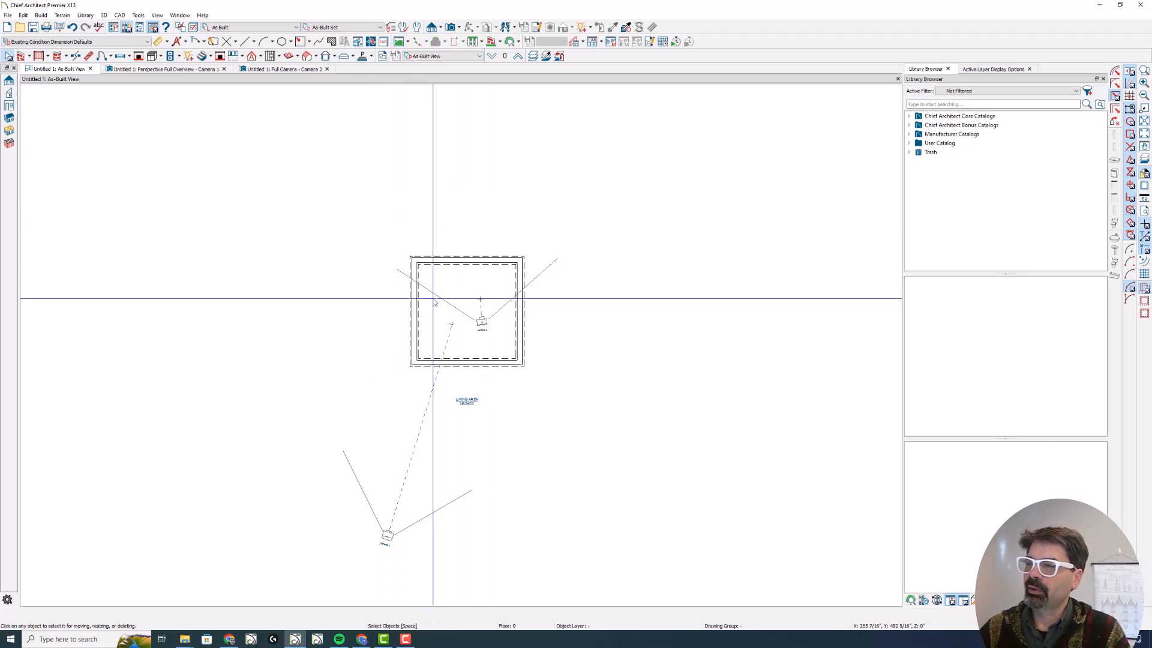
{"action": "mouse_move", "coordinate": [454, 294]}
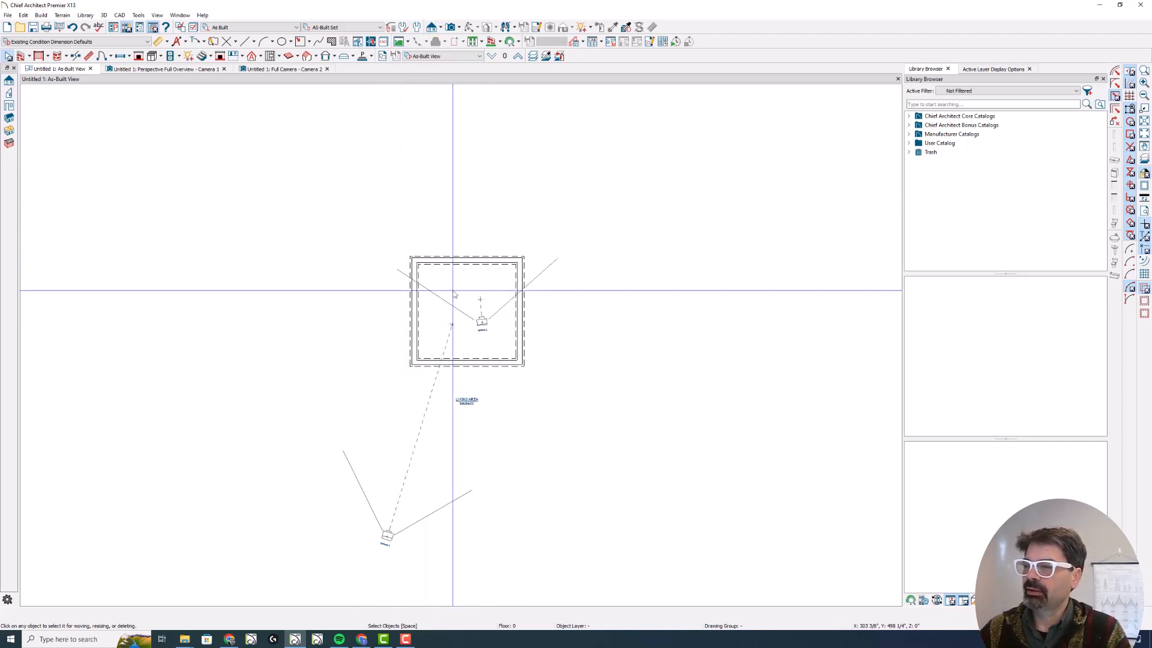
{"action": "mouse_move", "coordinate": [507, 276]}
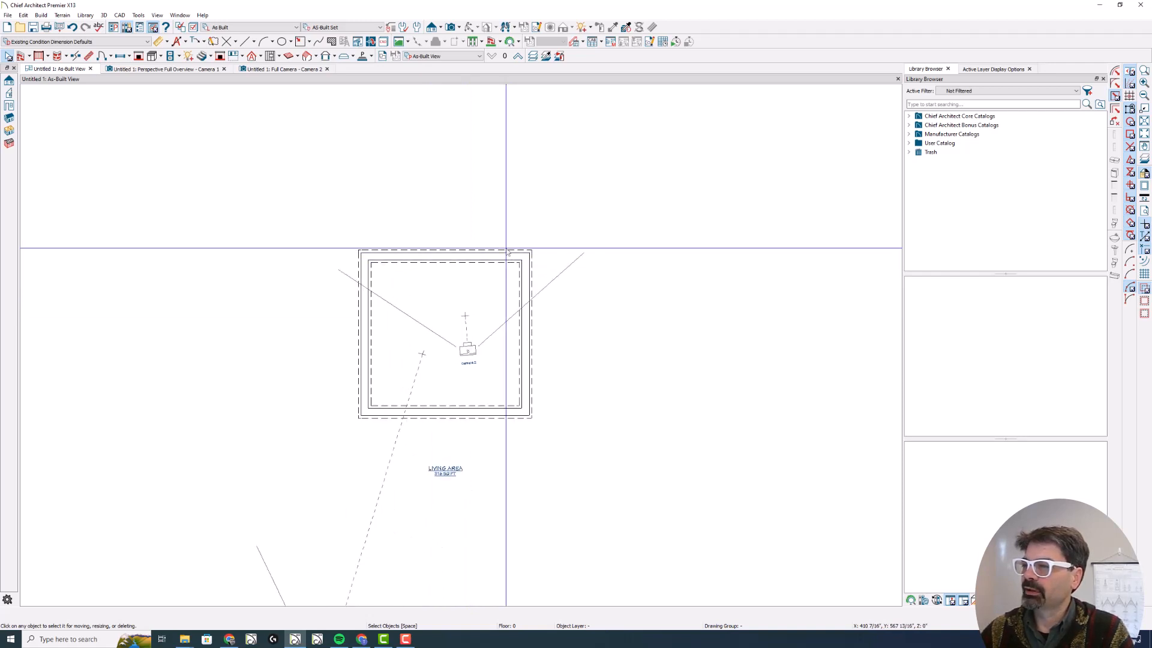
Step: Paste the copied foundation outline as a polyline over the house footprint
{"action": "left_click", "coordinate": [440, 252]}
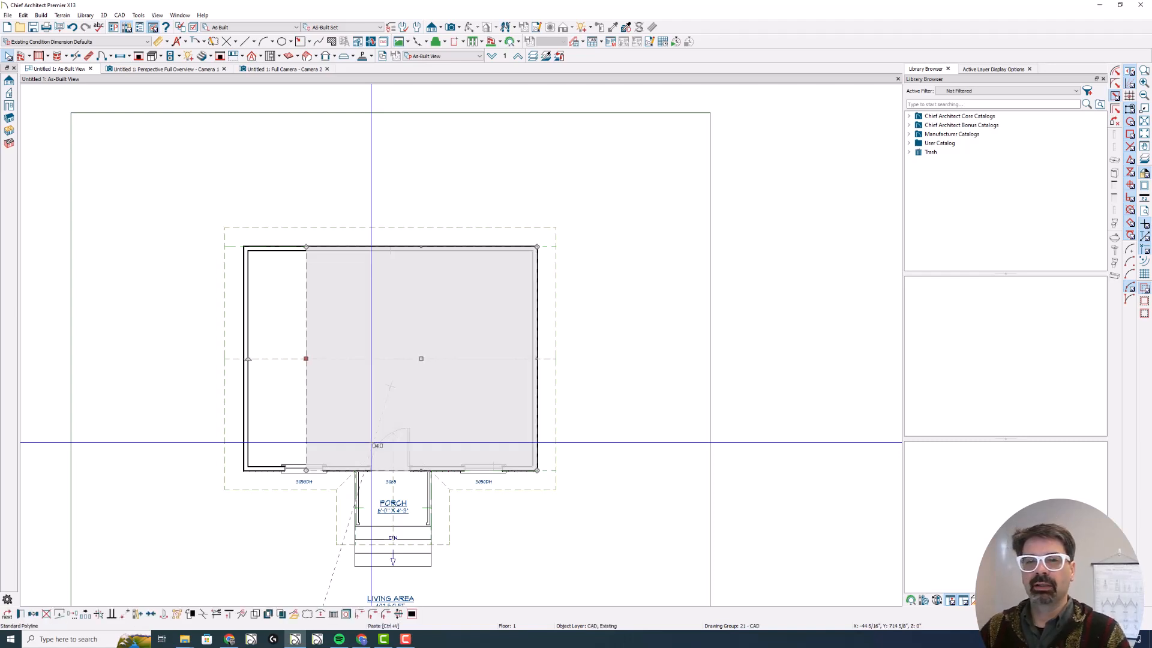
{"action": "mouse_move", "coordinate": [360, 314]}
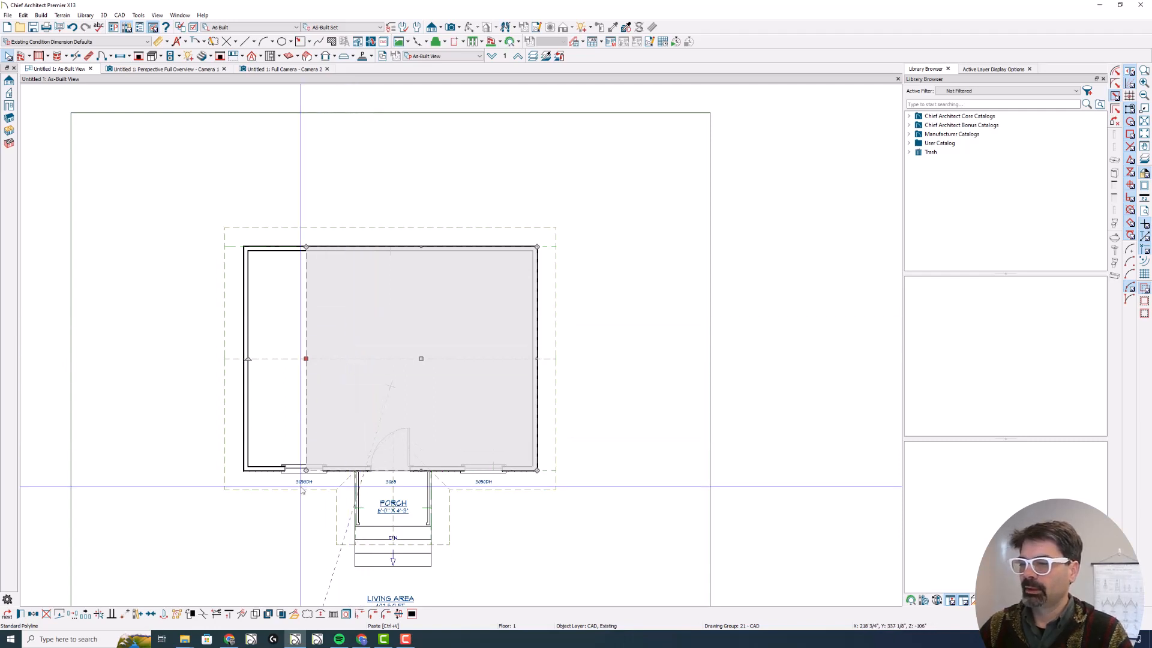
{"action": "mouse_move", "coordinate": [317, 482]}
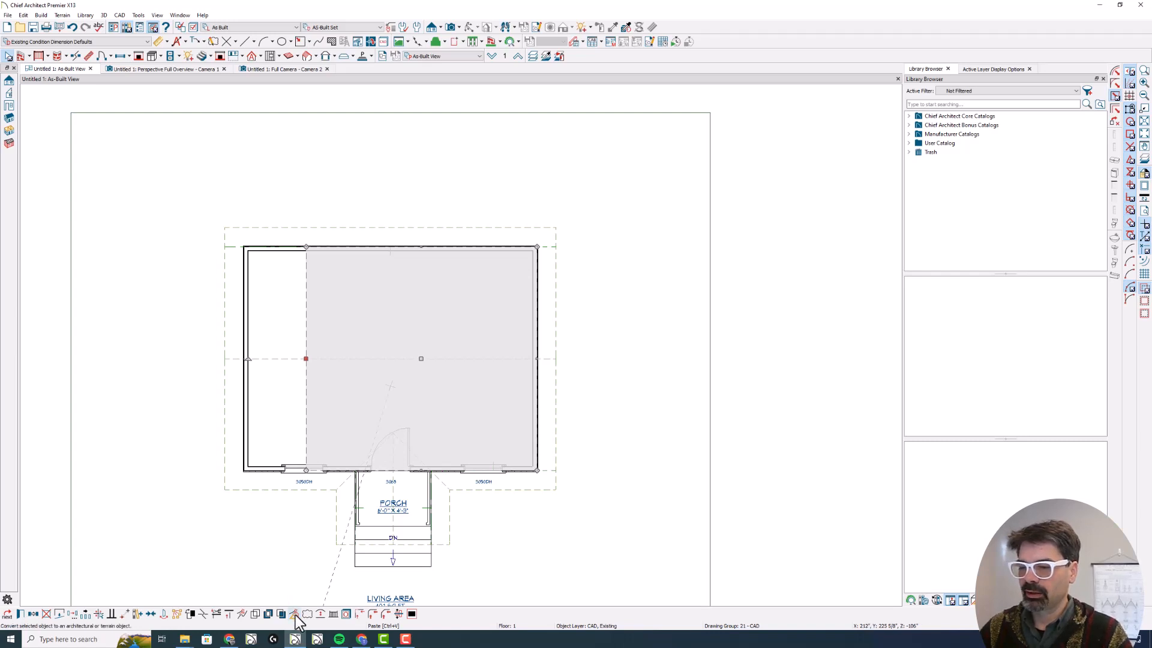
Step: Convert the footprint polyline to a Terrain Feature via Convert Polyline
{"action": "left_click", "coordinate": [294, 614]}
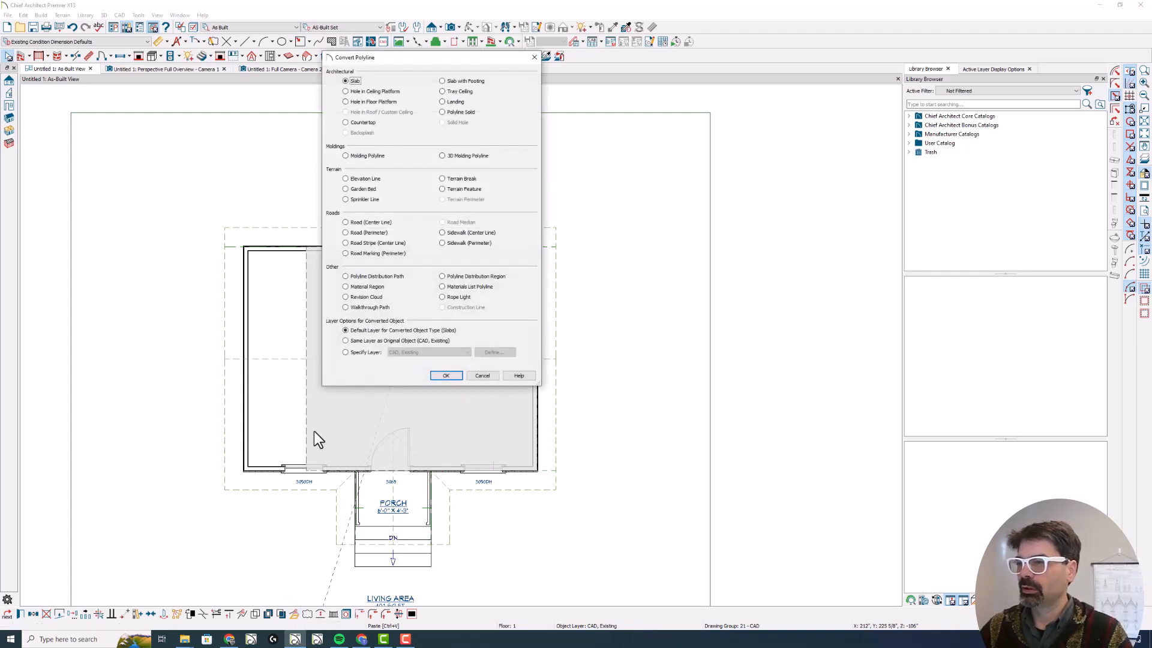
{"action": "mouse_move", "coordinate": [458, 94]}
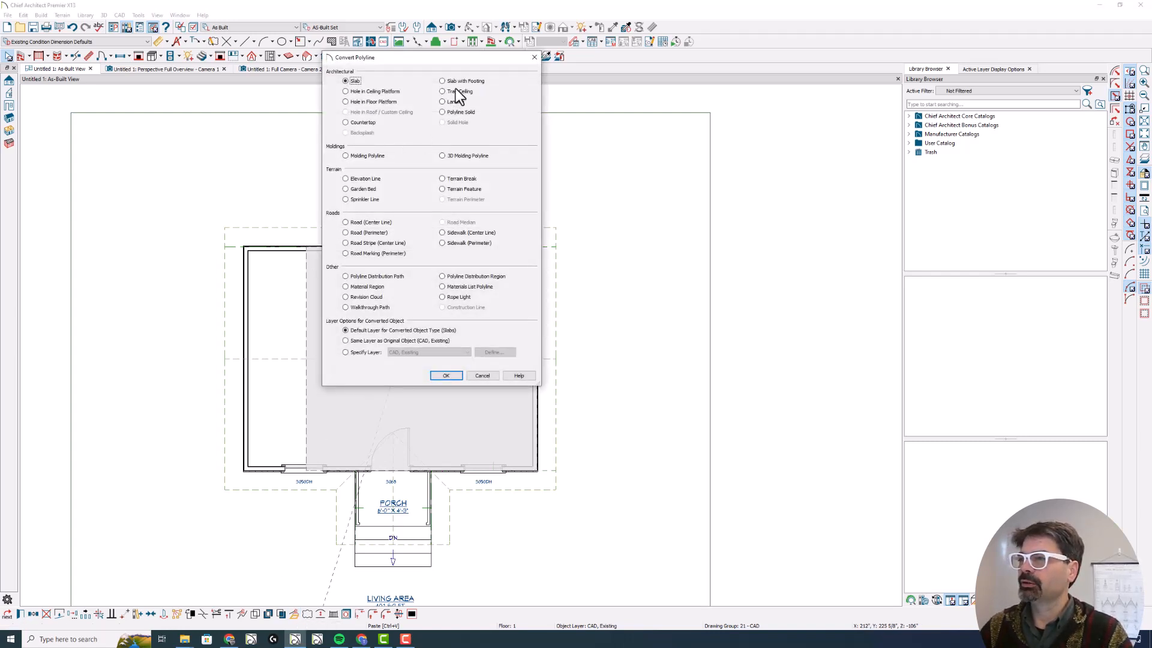
{"action": "mouse_move", "coordinate": [460, 190]}
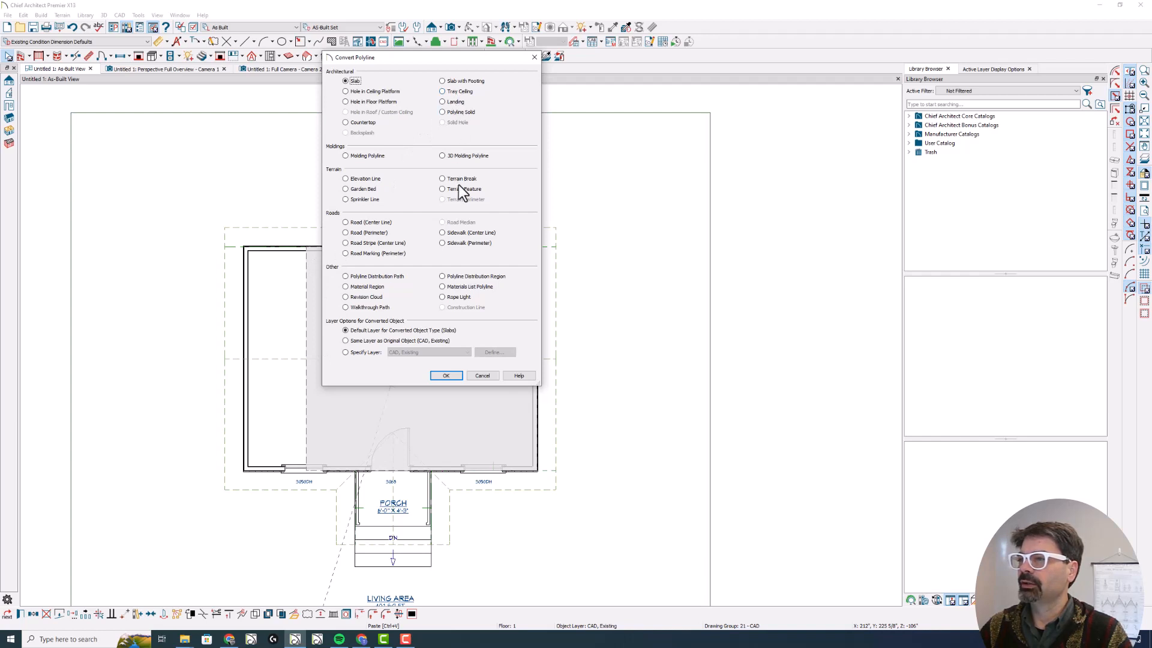
{"action": "left_click", "coordinate": [442, 189]}
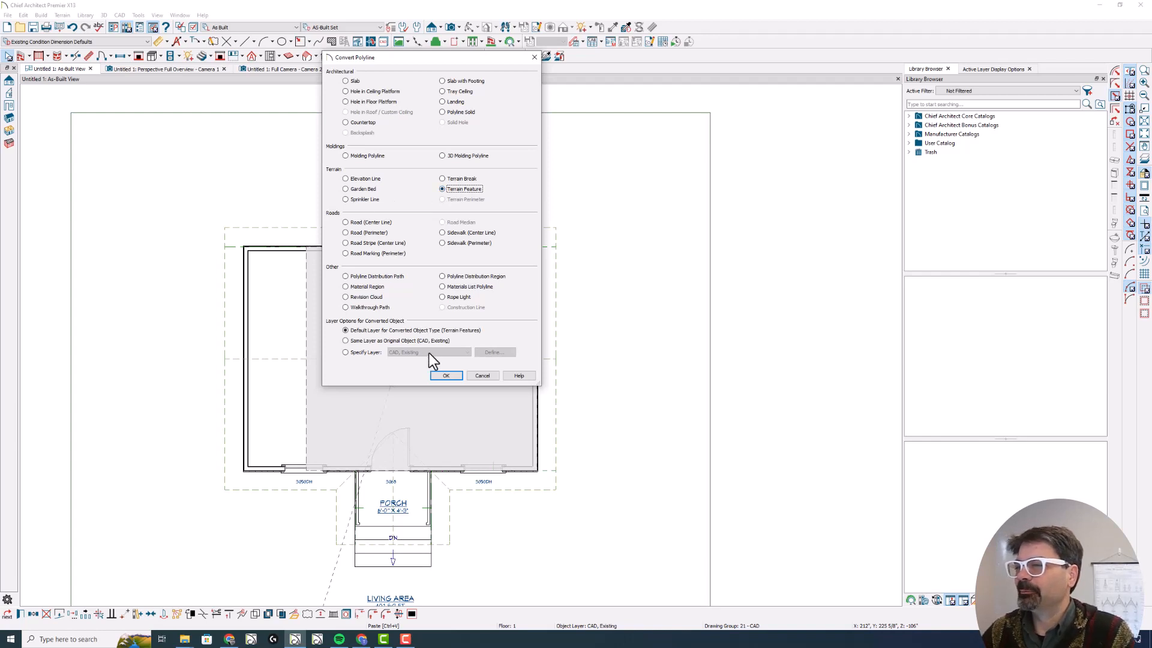
{"action": "mouse_move", "coordinate": [433, 204]}
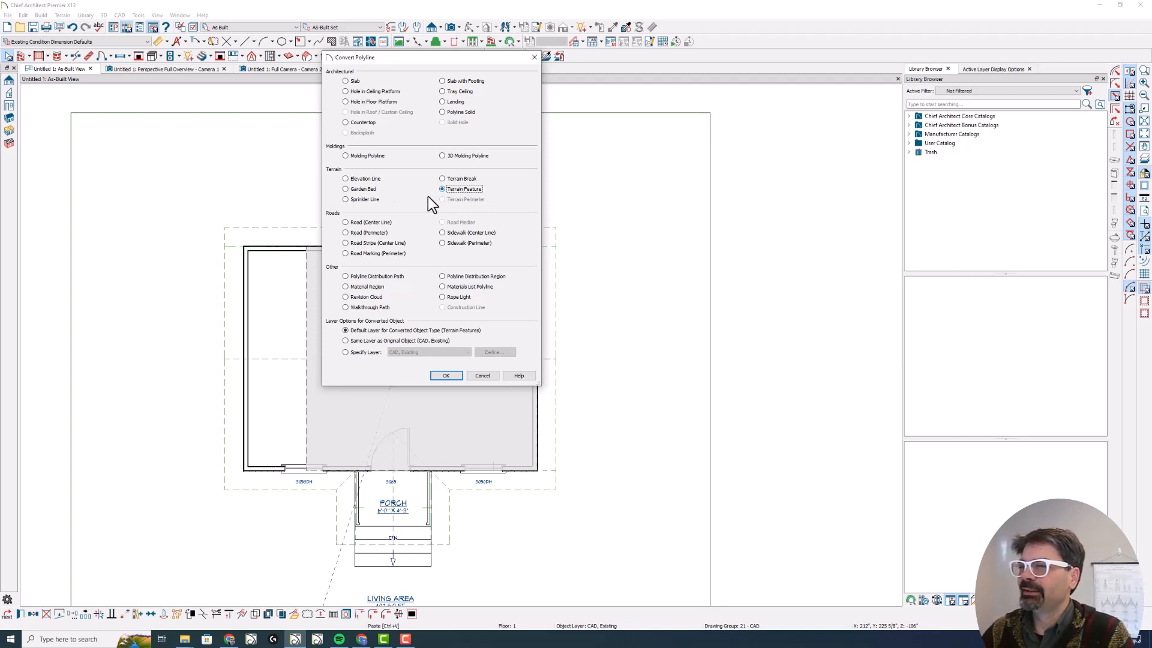
{"action": "mouse_move", "coordinate": [453, 322]}
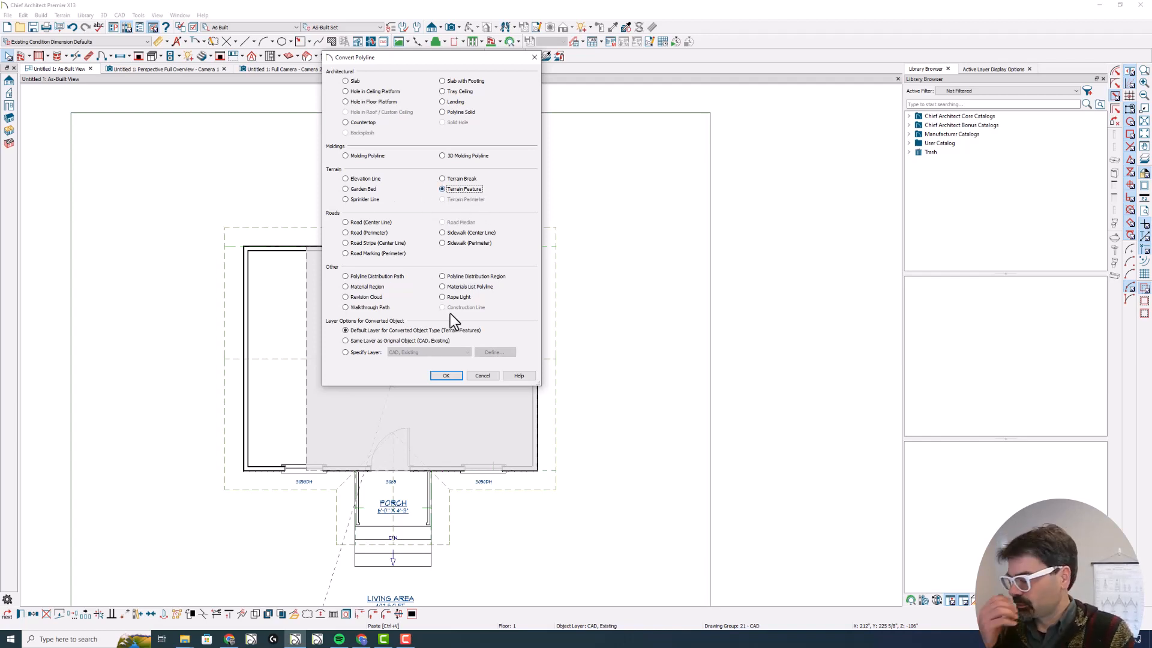
{"action": "mouse_move", "coordinate": [463, 386]}
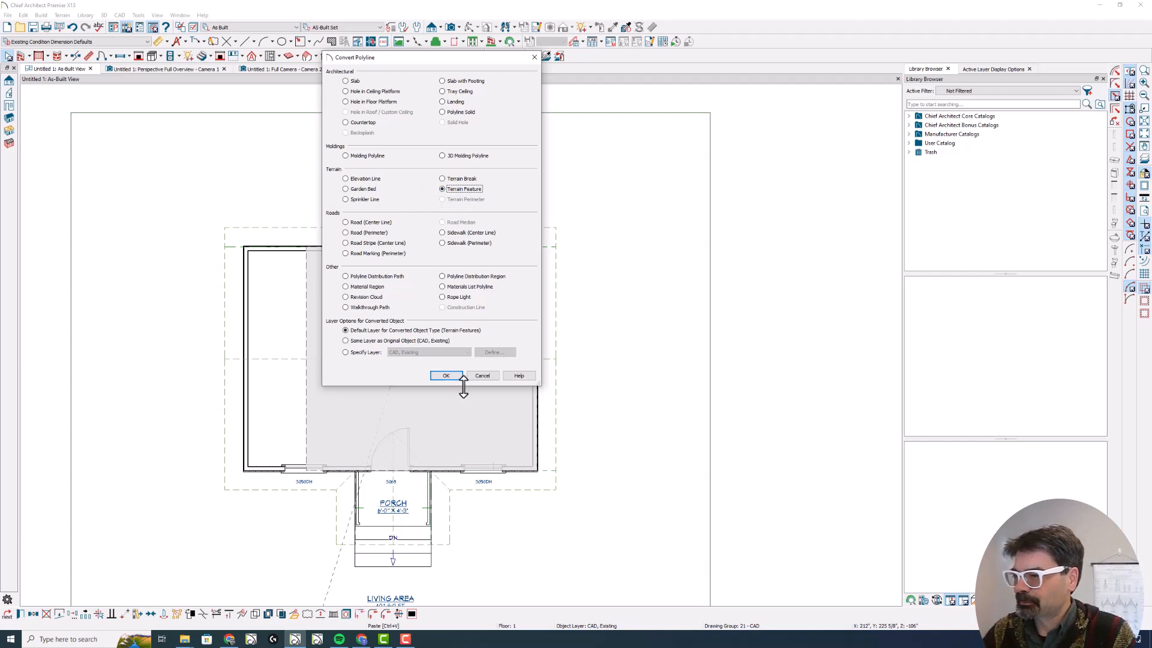
{"action": "mouse_move", "coordinate": [340, 63]}
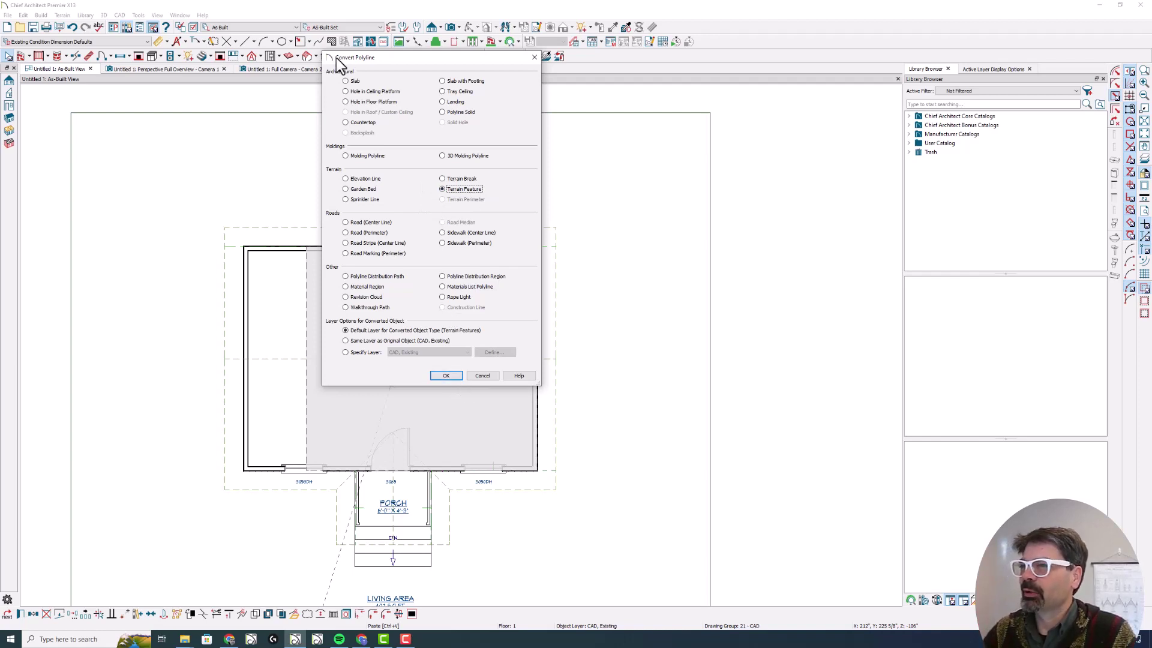
{"action": "mouse_move", "coordinate": [362, 68]}
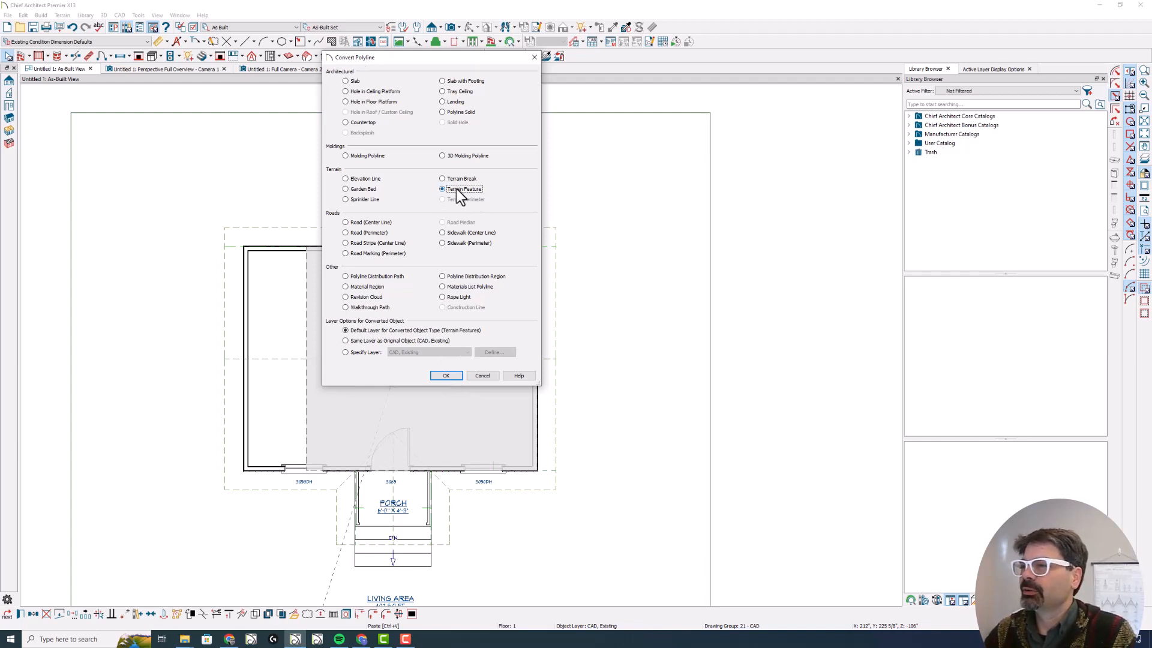
{"action": "left_click", "coordinate": [445, 376]}
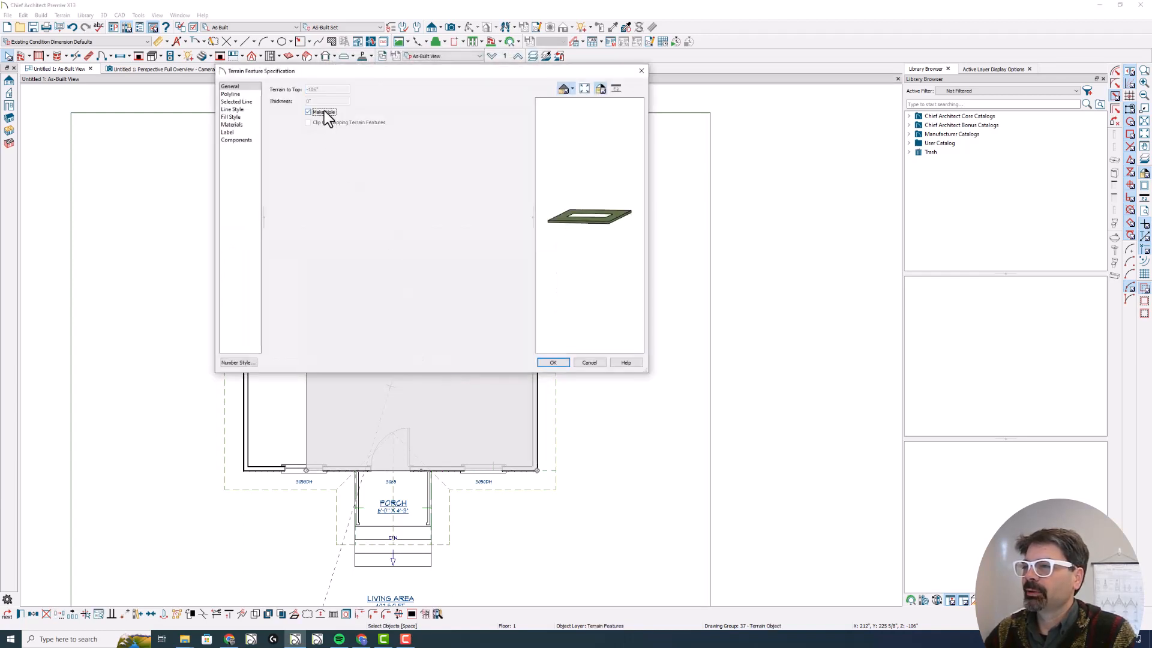
{"action": "mouse_move", "coordinate": [326, 122]}
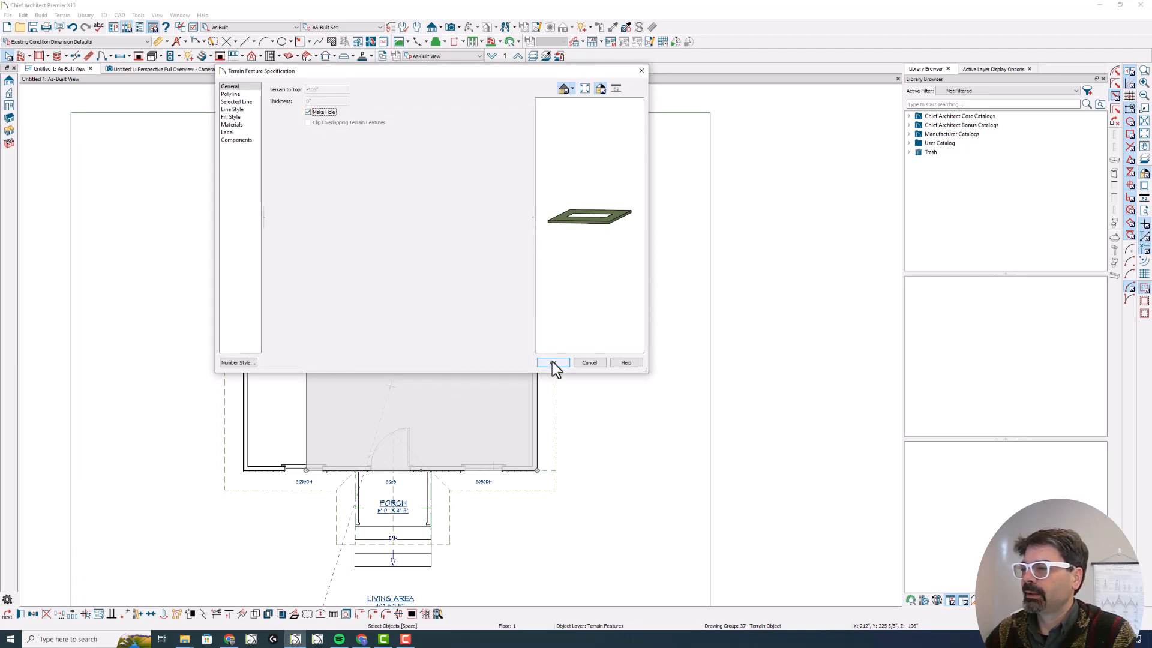
Step: Set the terrain feature to Make Hole and confirm its specification
{"action": "left_click", "coordinate": [552, 362]}
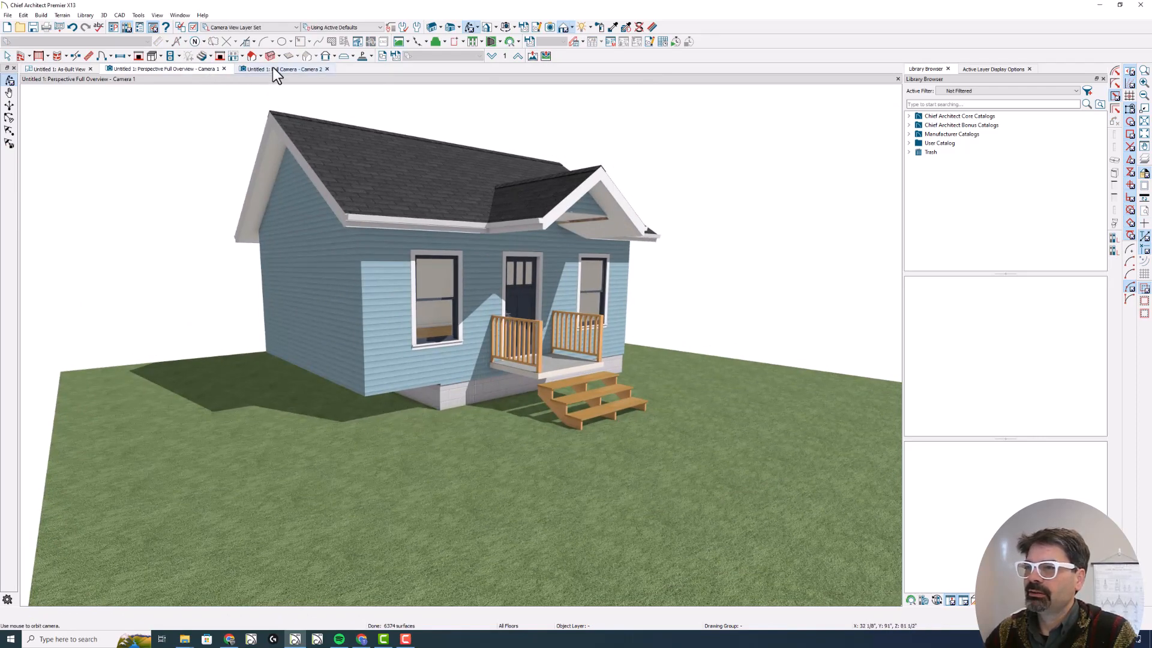
Step: View the basement interior camera, add a cross-section view, and return to the 3D overview
{"action": "left_click", "coordinate": [283, 68]}
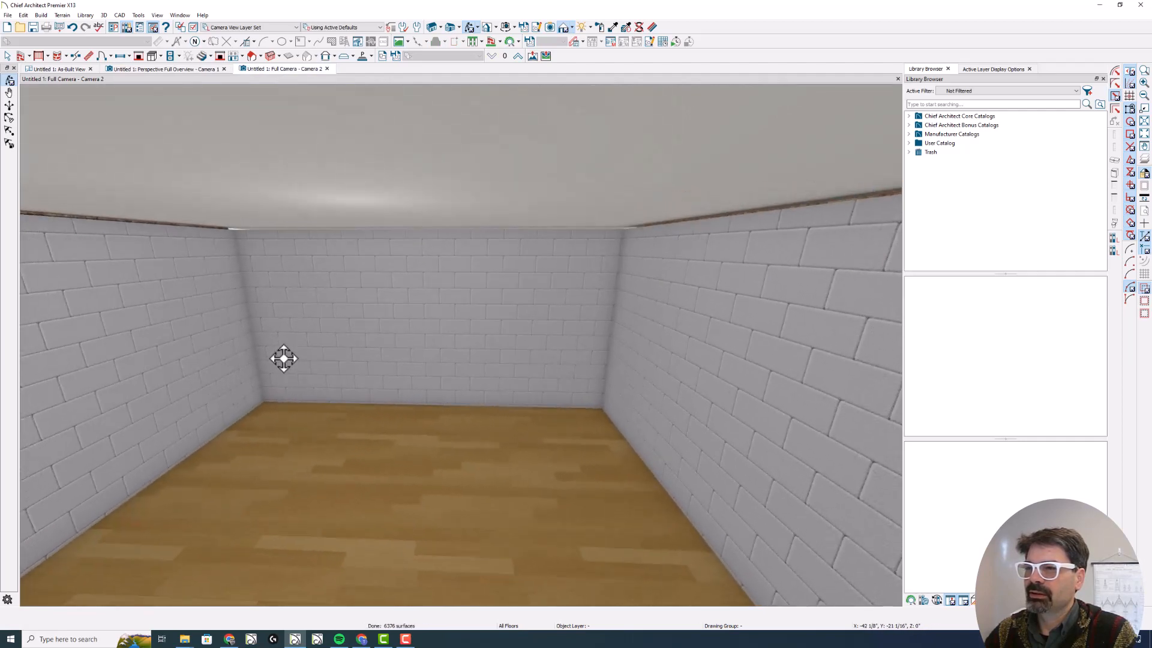
{"action": "left_click", "coordinate": [56, 69]}
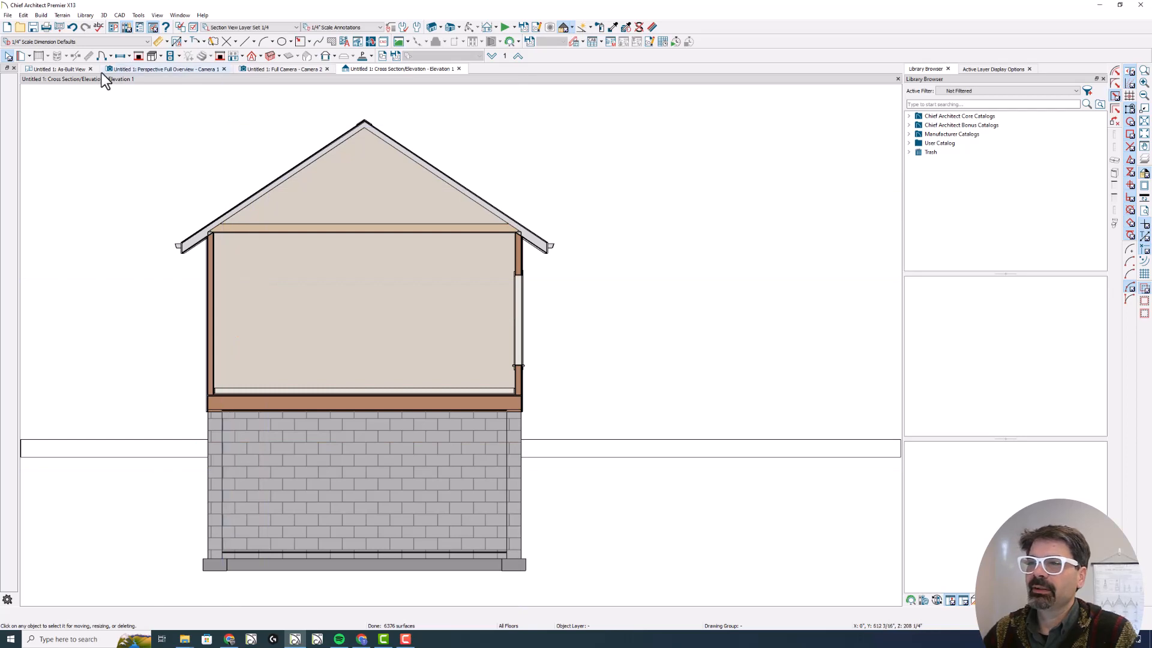
{"action": "left_click", "coordinate": [165, 69]}
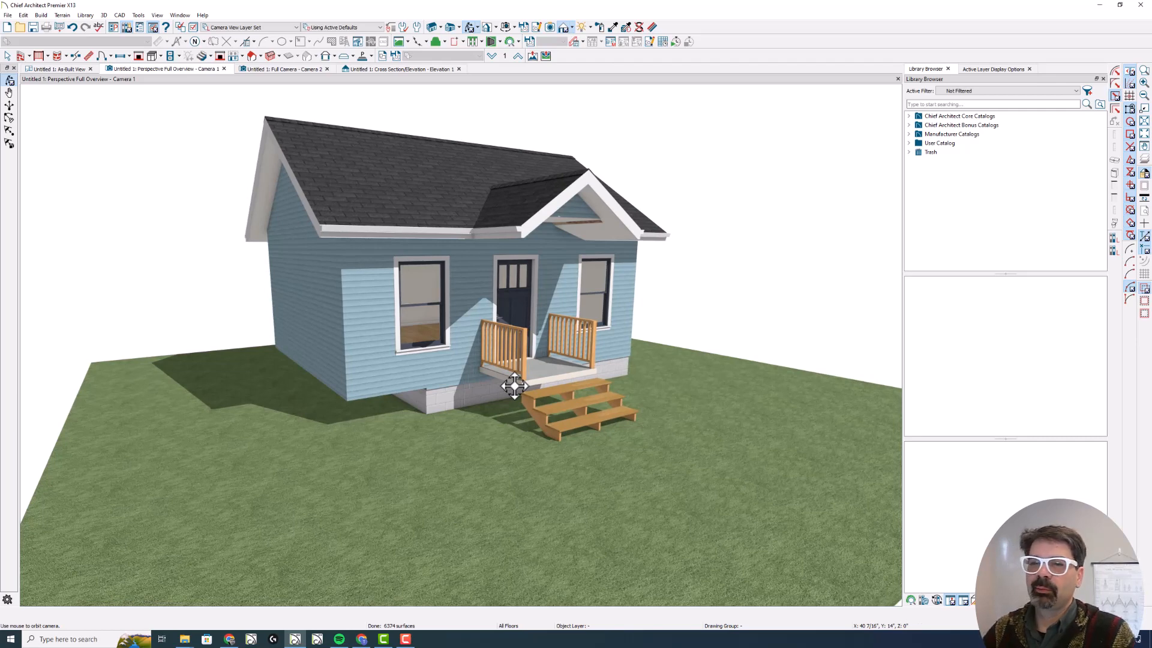
{"action": "mouse_move", "coordinate": [346, 381]}
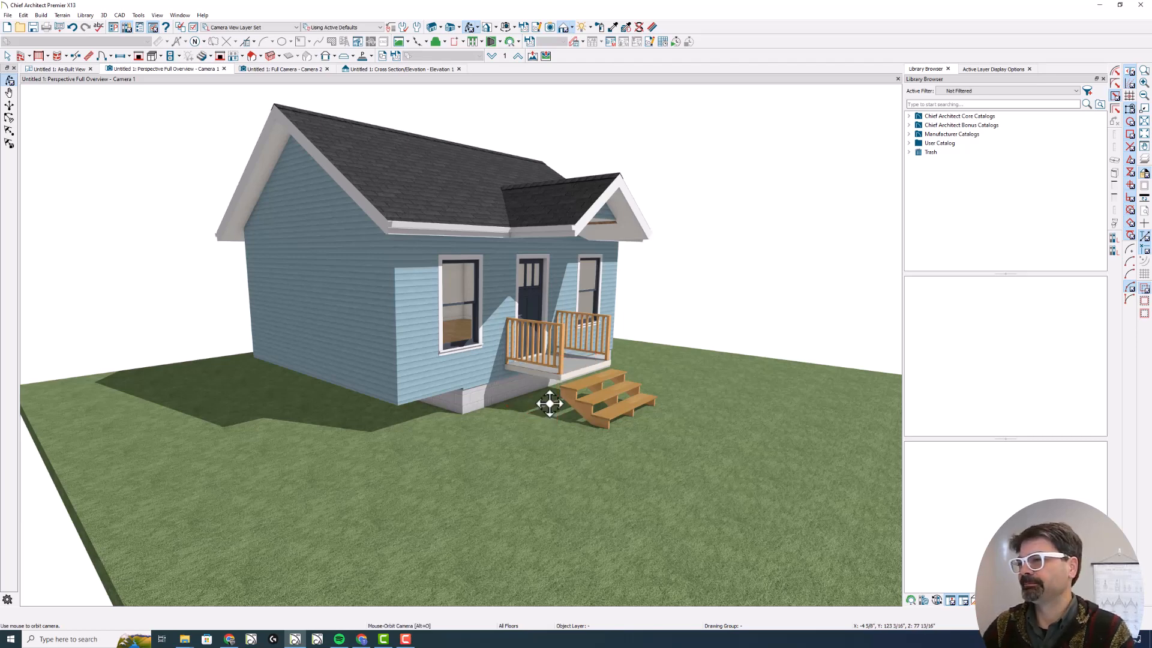
Step: Convert the automatic building terrain hole into an editable Terrain Hole polyline
{"action": "left_click", "coordinate": [57, 68]}
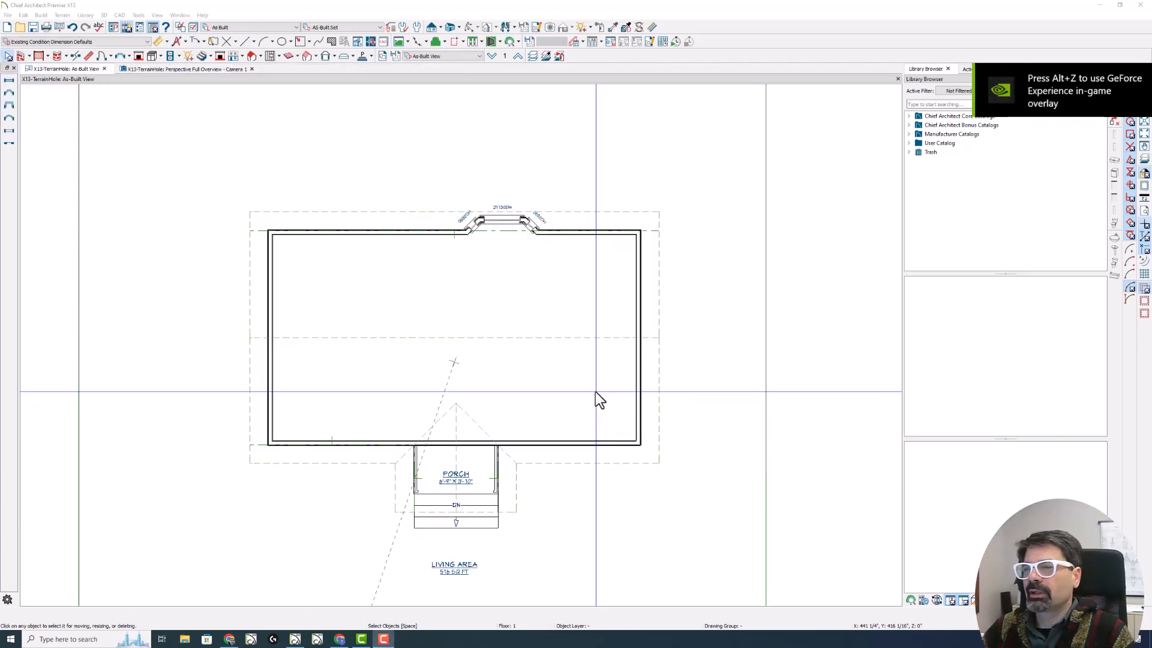
{"action": "mouse_move", "coordinate": [771, 301]}
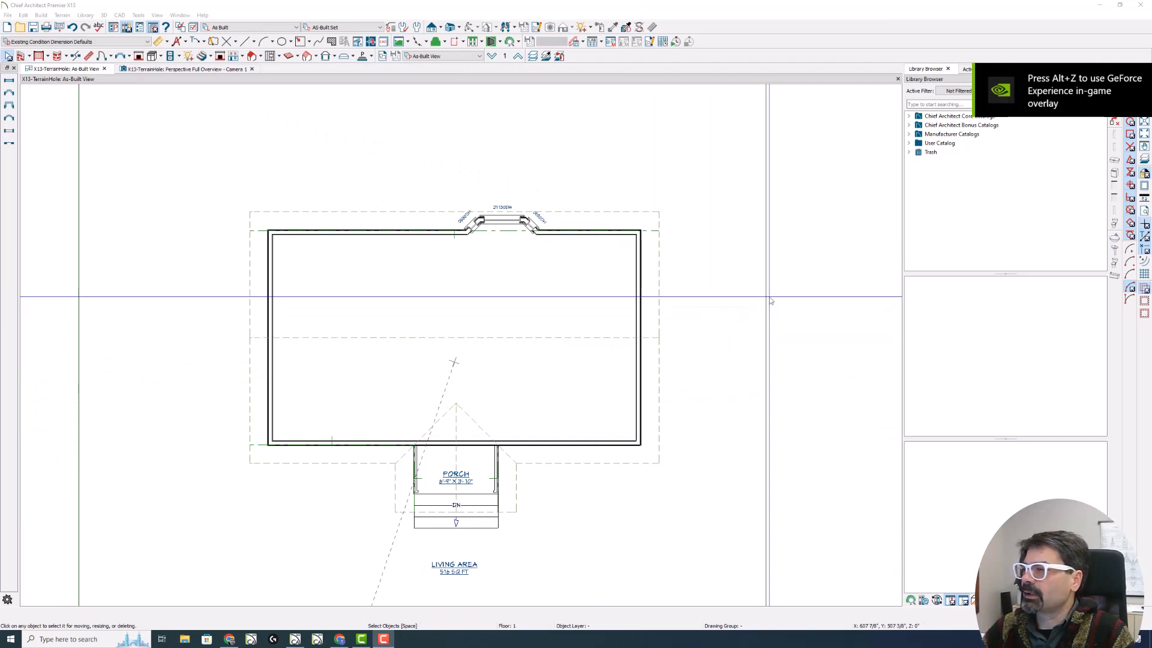
{"action": "mouse_move", "coordinate": [754, 317]}
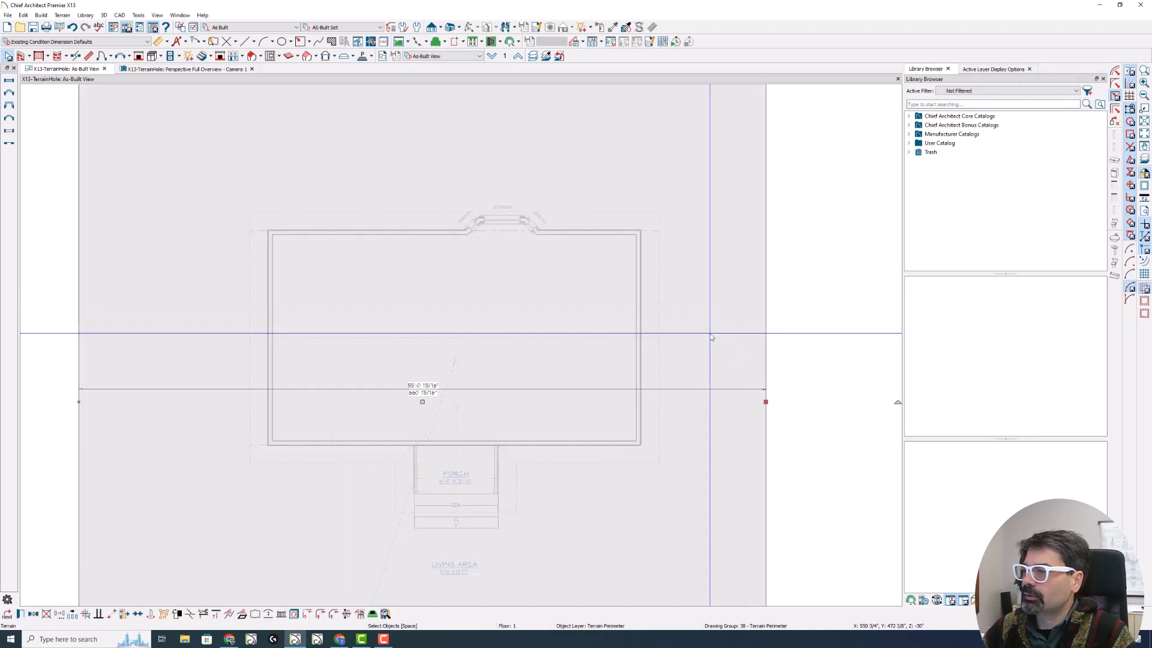
{"action": "mouse_move", "coordinate": [725, 325]}
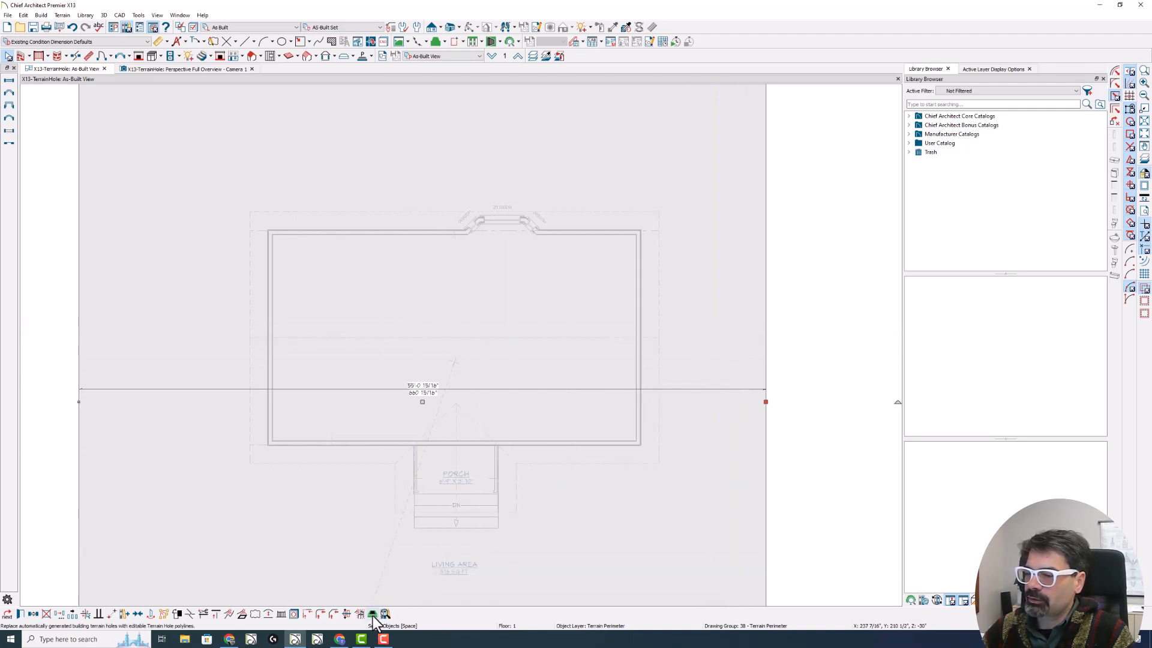
{"action": "mouse_move", "coordinate": [372, 615]}
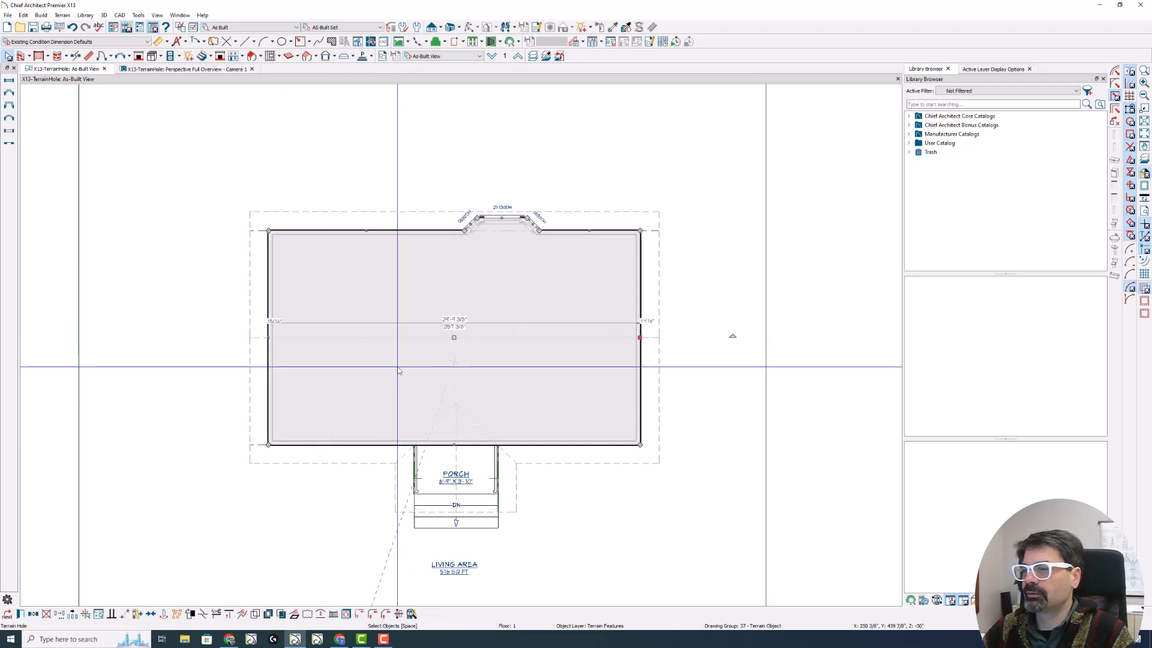
{"action": "mouse_move", "coordinate": [446, 378]}
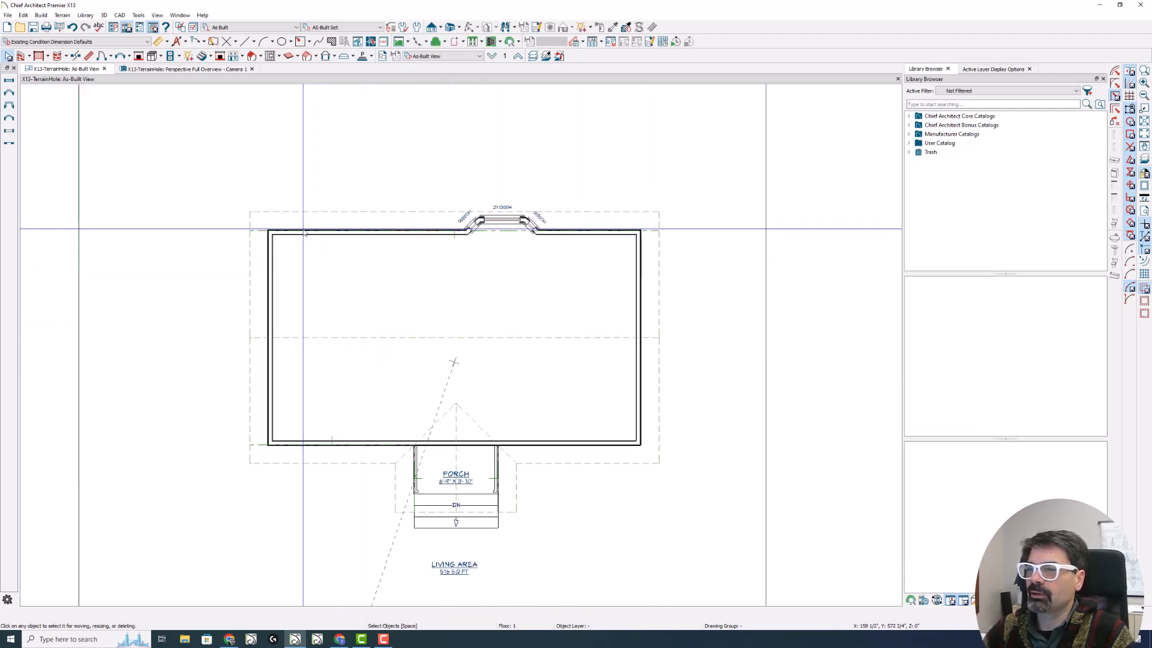
Step: Drag the terrain hole's left edge to the interior foundation wall and check it in 3D
{"action": "left_click", "coordinate": [453, 337]}
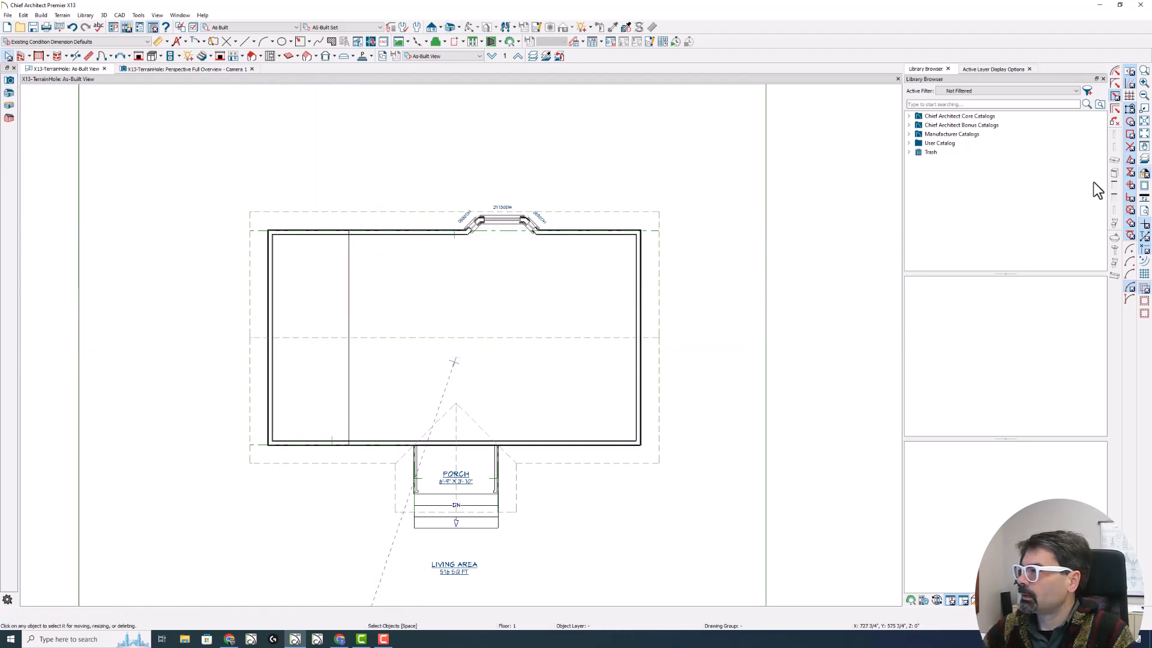
{"action": "left_click", "coordinate": [506, 339]}
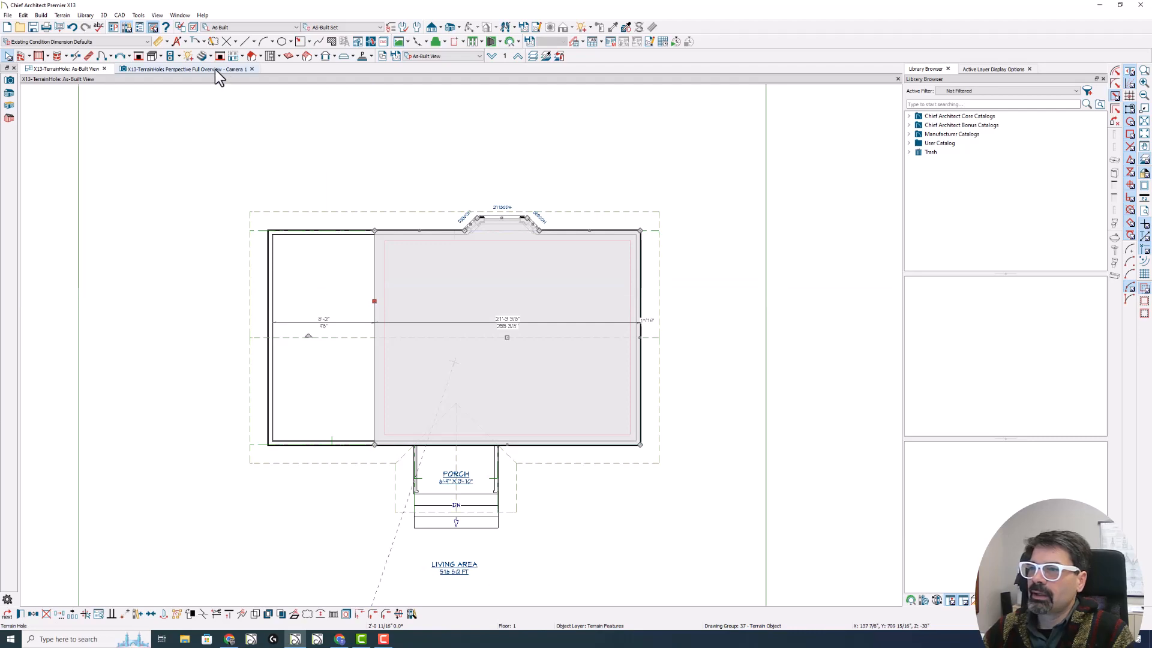
{"action": "left_click", "coordinate": [187, 69]}
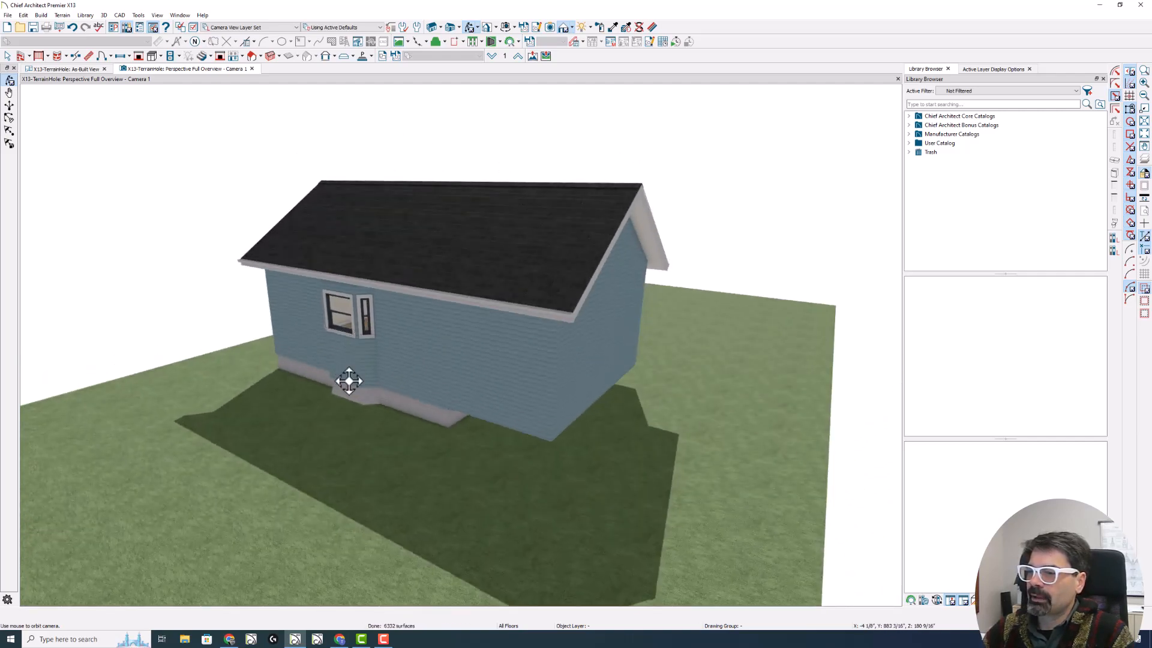
Step: Reselect the terrain hole on the floor plan and review the porch side in the 3D overview
{"action": "left_click", "coordinate": [64, 69]}
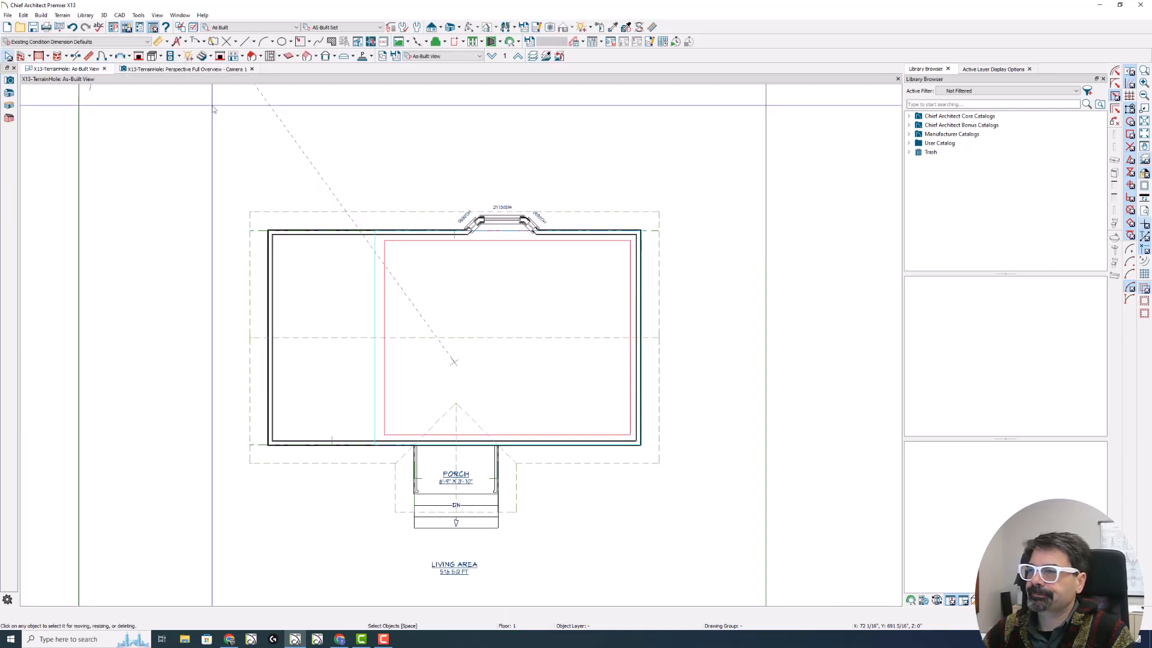
{"action": "left_click", "coordinate": [507, 350]}
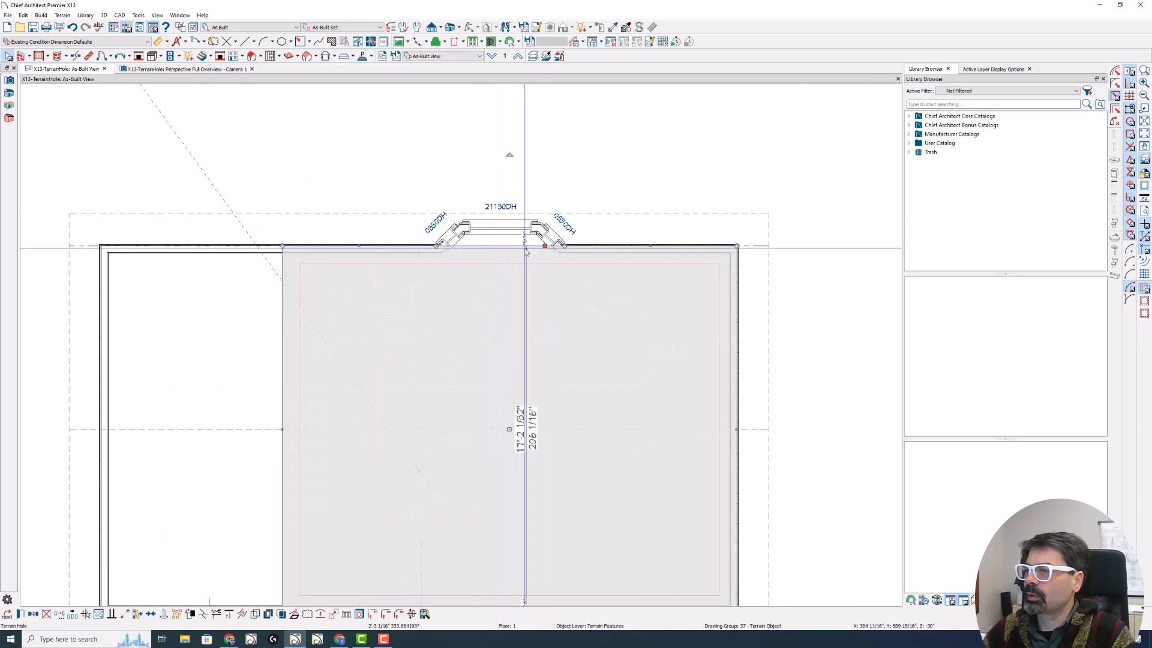
{"action": "left_click", "coordinate": [186, 68]}
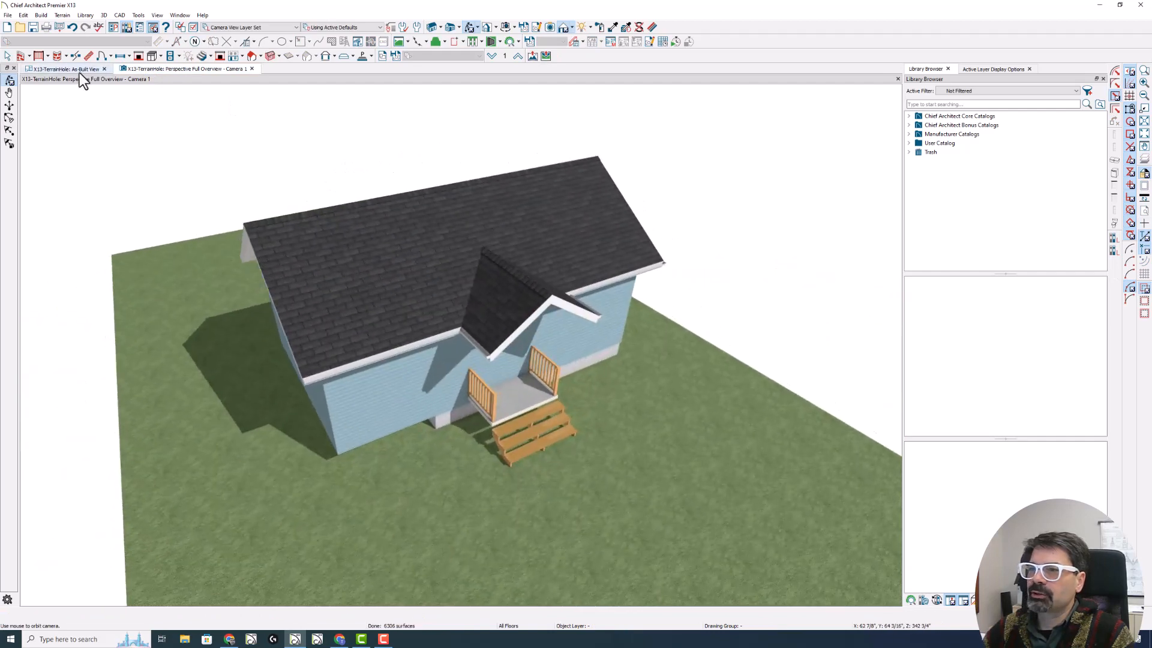
Step: Inspect the Floor 0 foundation outline, then reselect the terrain hole on the plan
{"action": "left_click", "coordinate": [63, 69]}
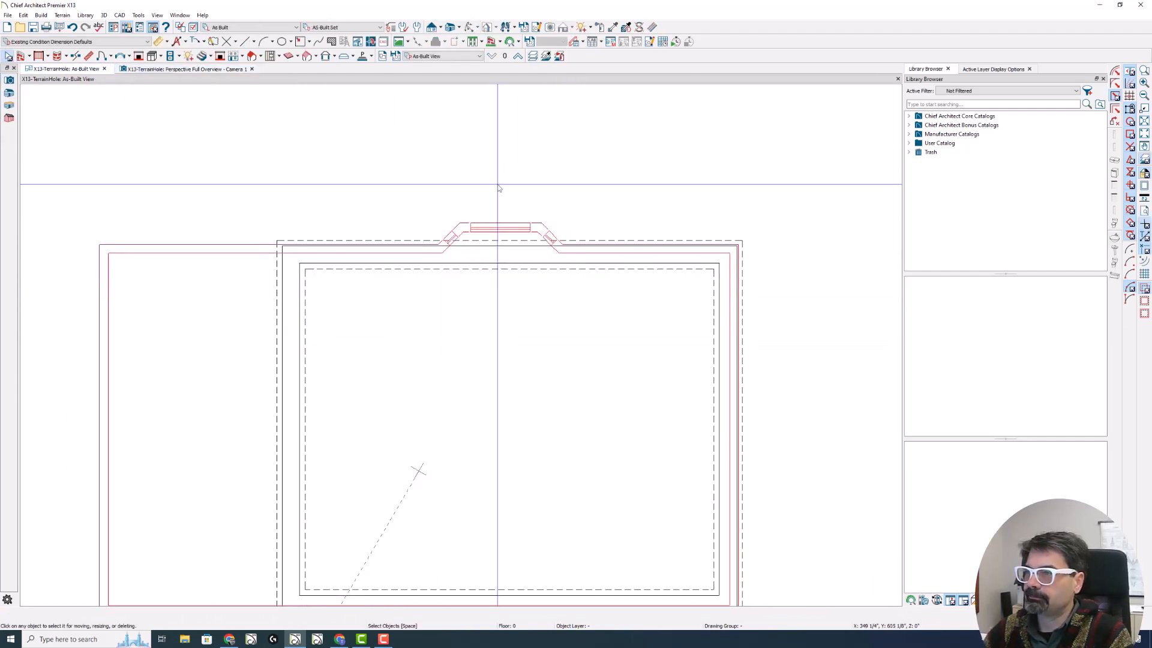
{"action": "mouse_move", "coordinate": [481, 243]}
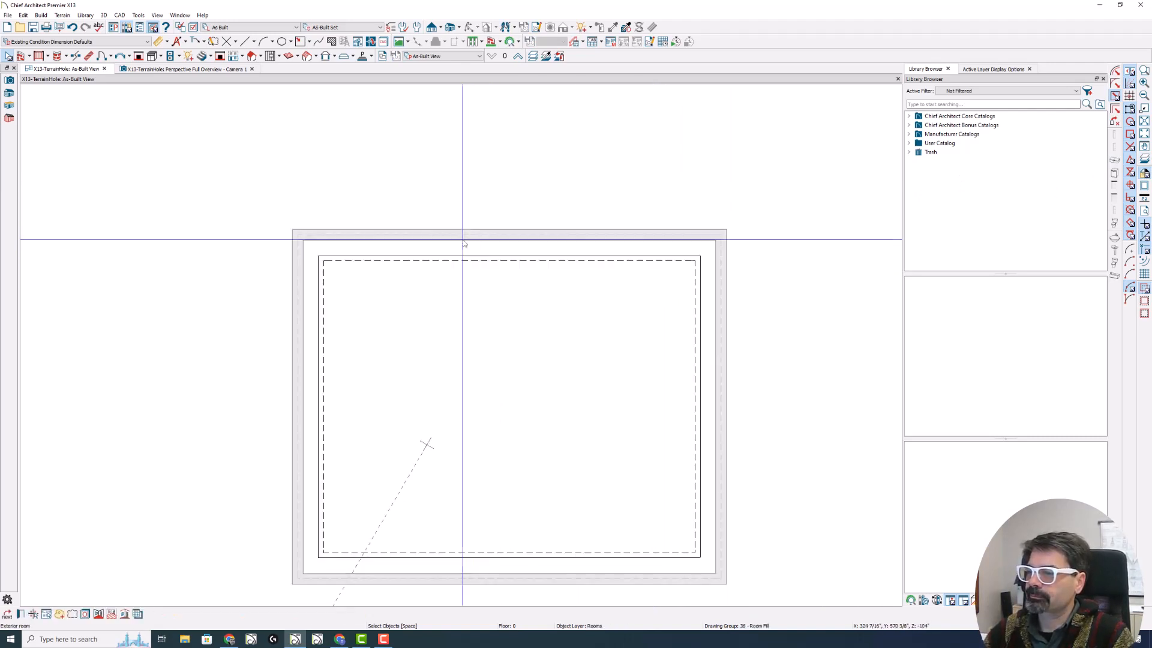
{"action": "left_click", "coordinate": [516, 57]}
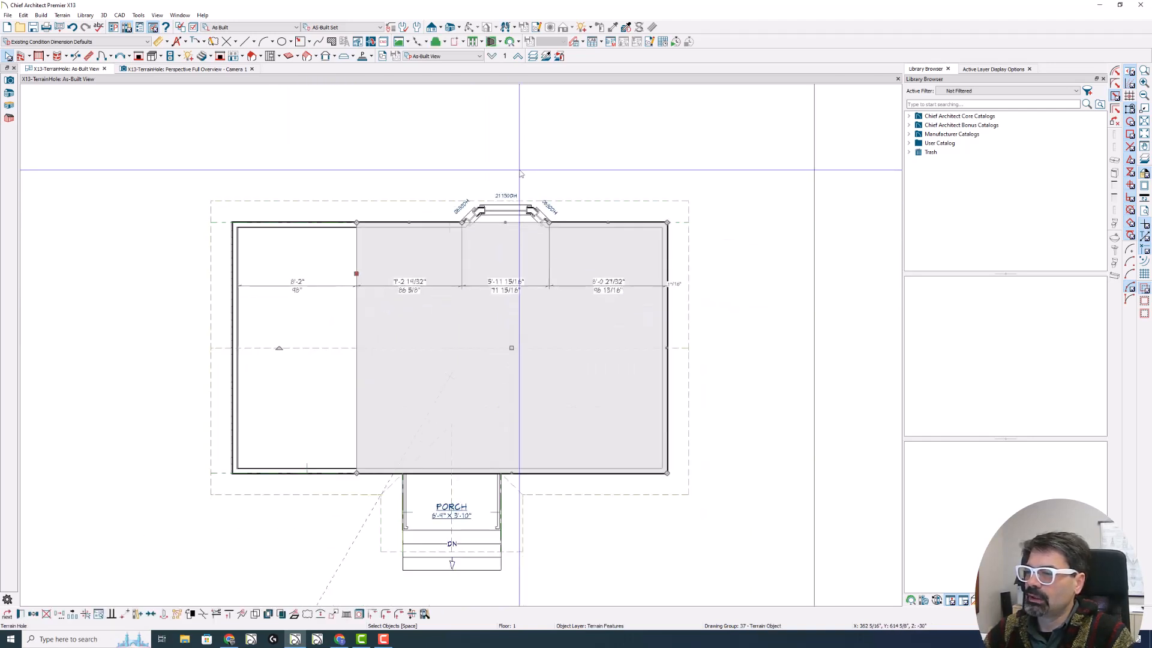
{"action": "mouse_move", "coordinate": [535, 263]}
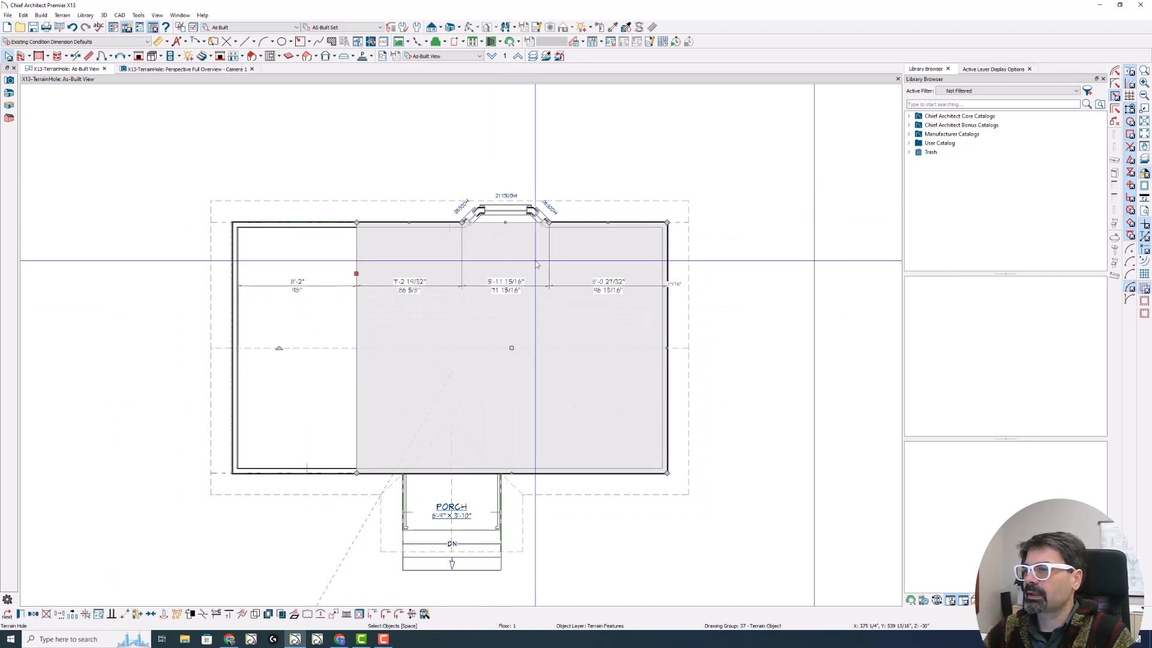